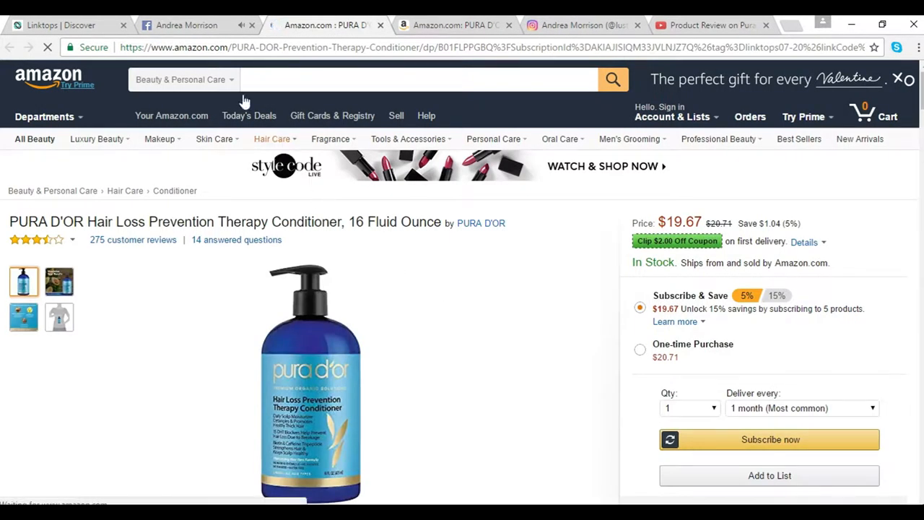
# Review the Instagram profile and Facebook shampoo-video post, then return to Linktops Discover
pyautogui.click(186, 25)
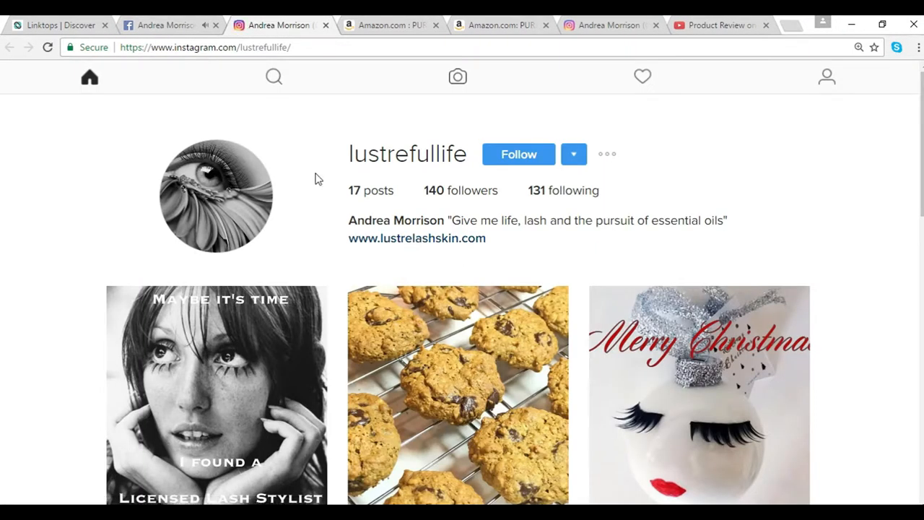
pyautogui.click(166, 25)
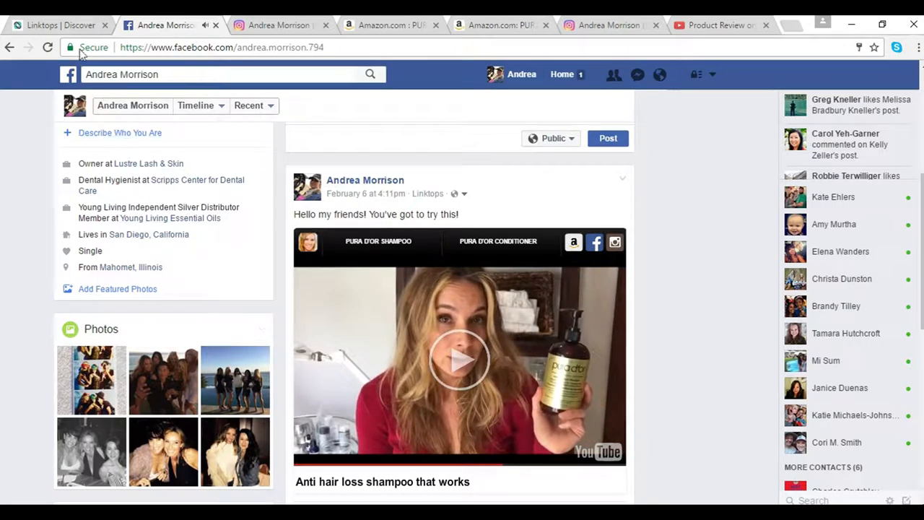
pyautogui.click(58, 24)
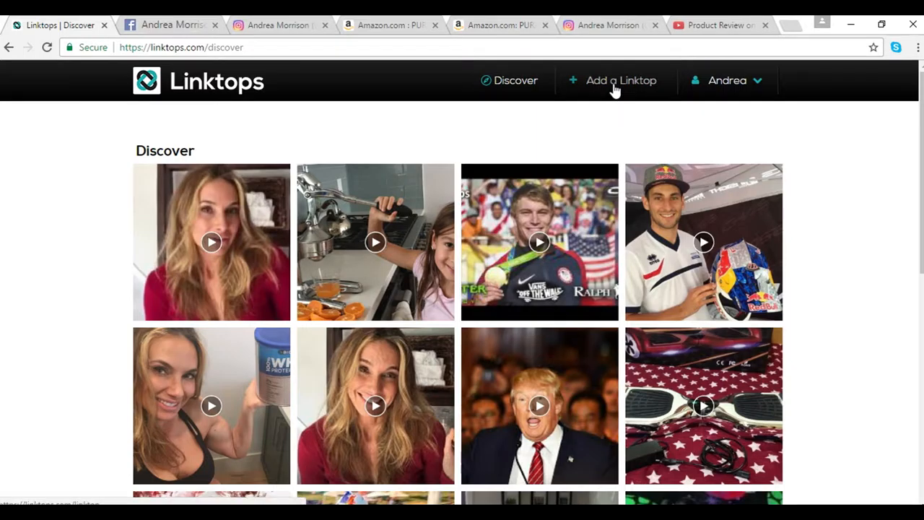
# Create a new Linktop and add the YouTube shampoo-review video using its copied URL
pyautogui.click(621, 80)
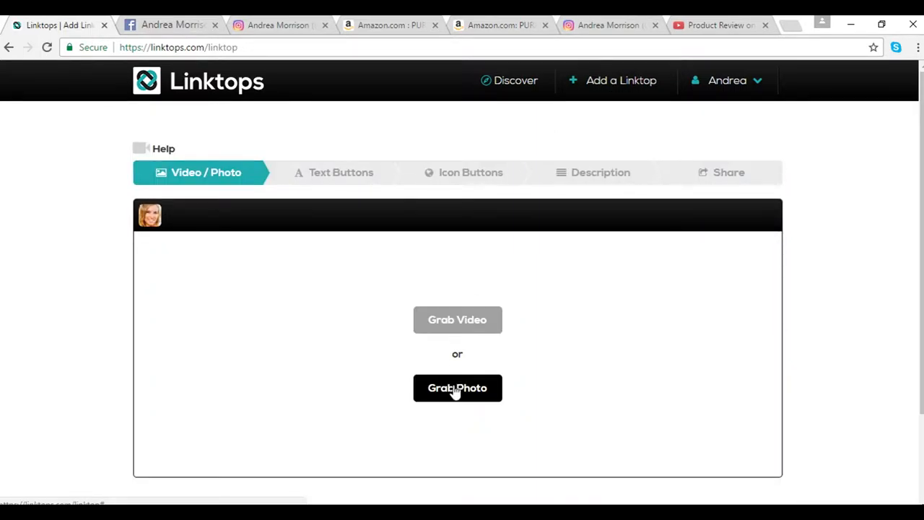
pyautogui.click(458, 320)
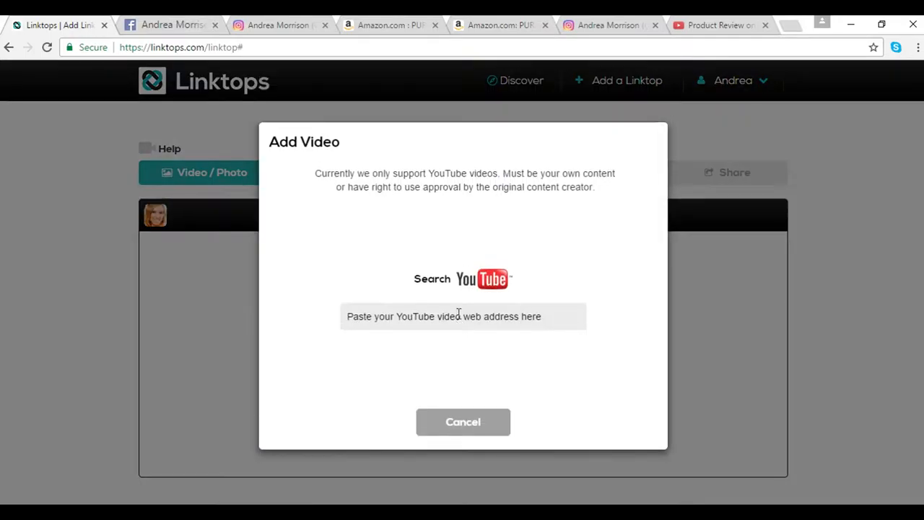
pyautogui.moveTo(701, 29)
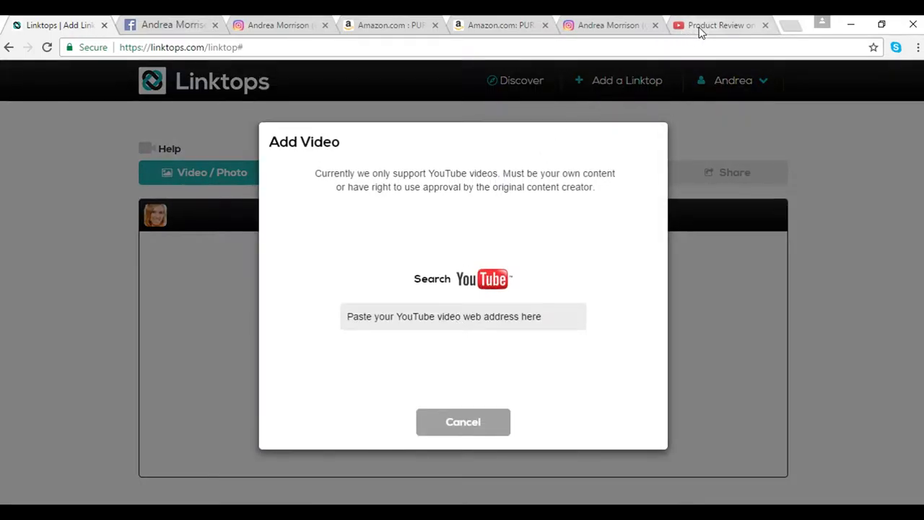
pyautogui.click(718, 24)
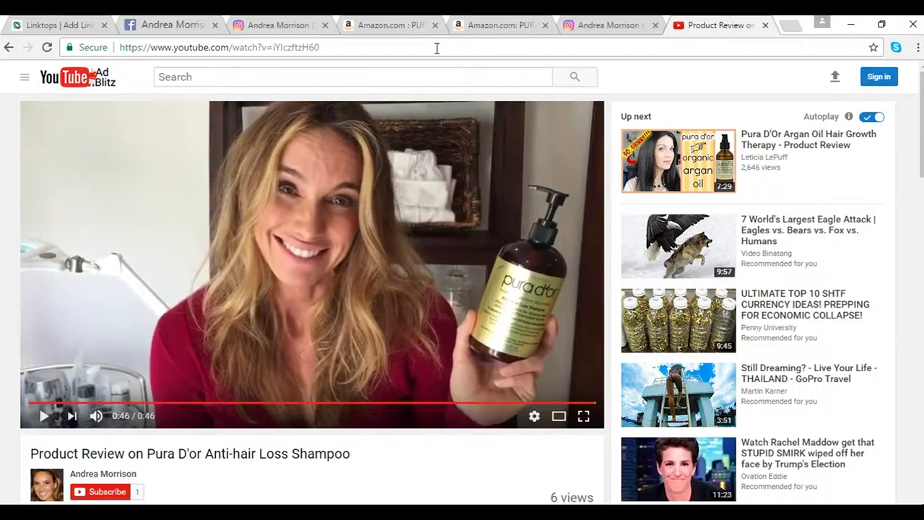
pyautogui.rightClick(231, 47)
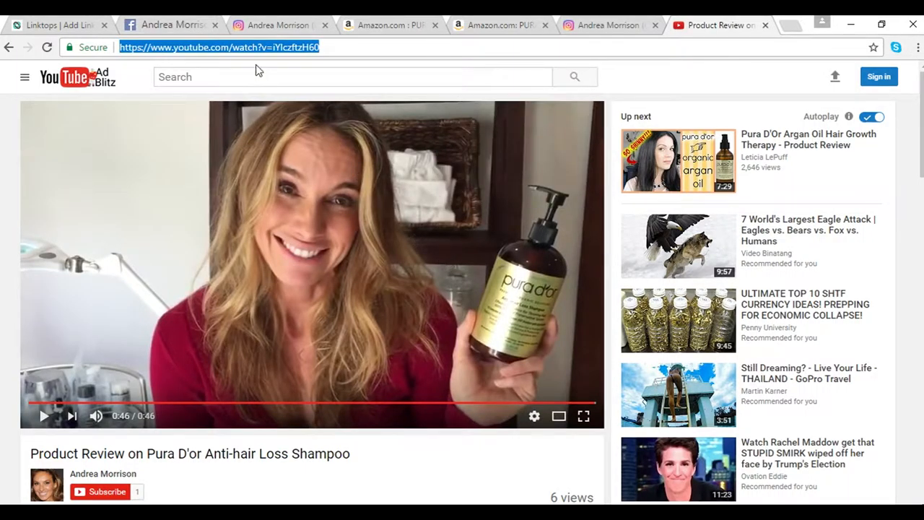
pyautogui.click(50, 24)
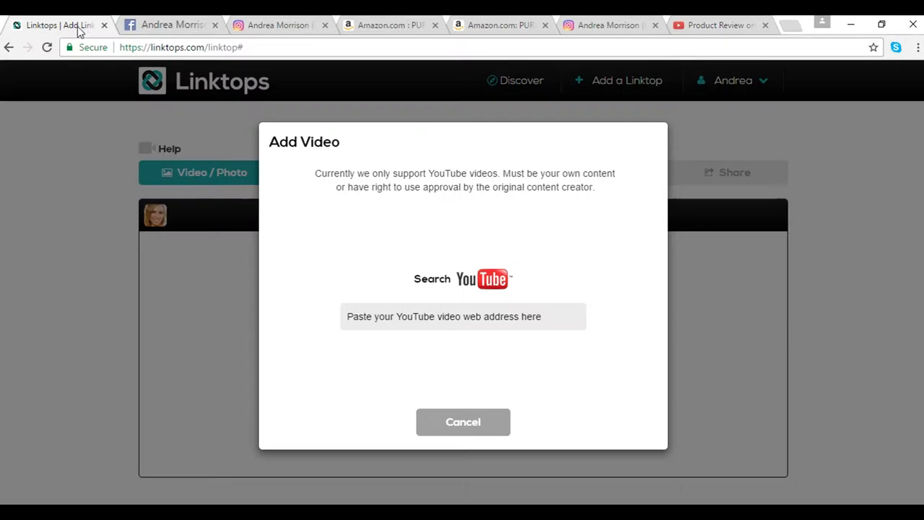
pyautogui.click(449, 317)
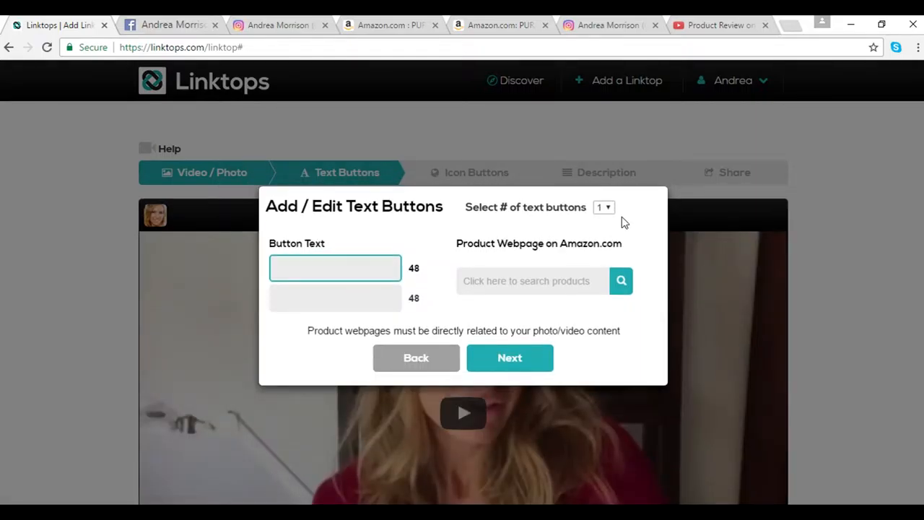
# Use 2 text buttons, labelled PURA D'OR SHAMPOO and PURA D'OR CONDITIONER
pyautogui.click(604, 207)
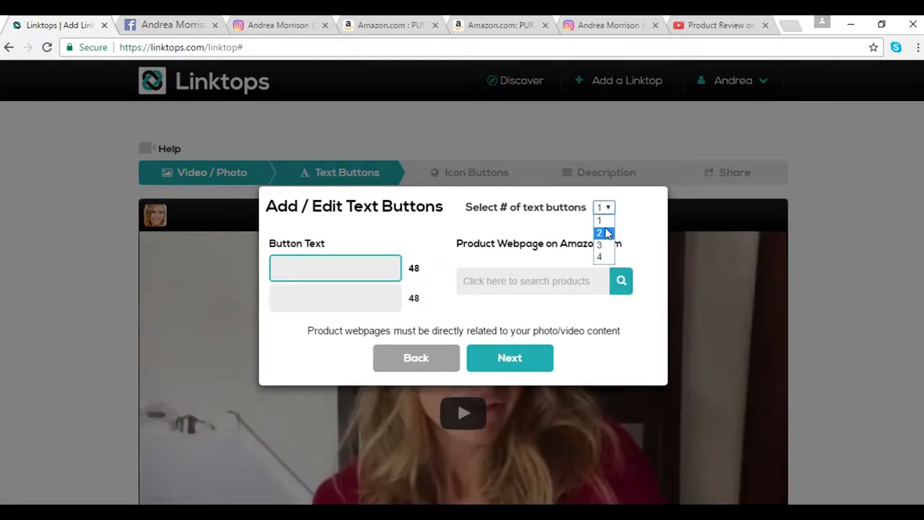
pyautogui.click(599, 232)
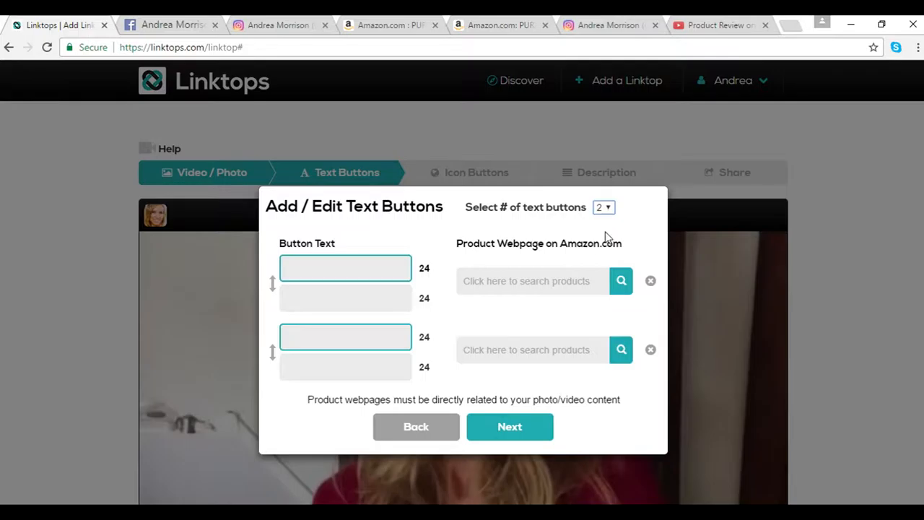
pyautogui.click(345, 267)
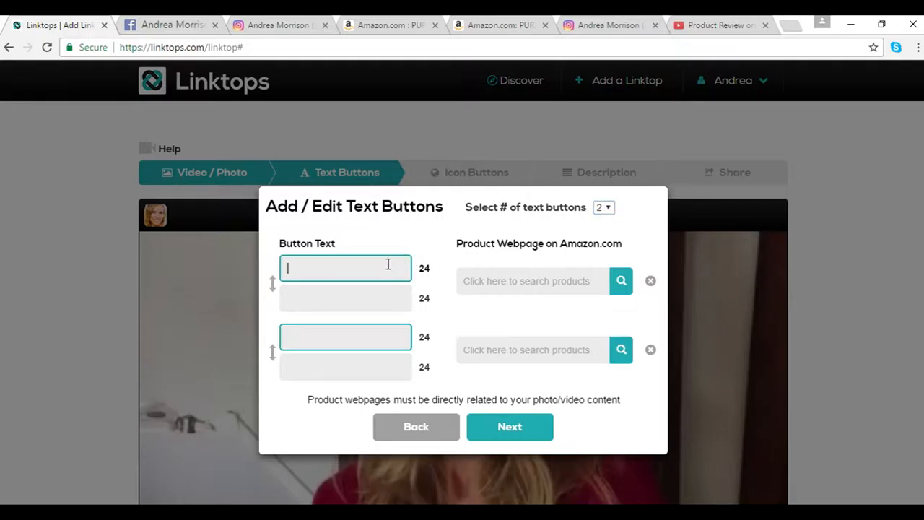
pyautogui.write("PURA D'OR SHA")
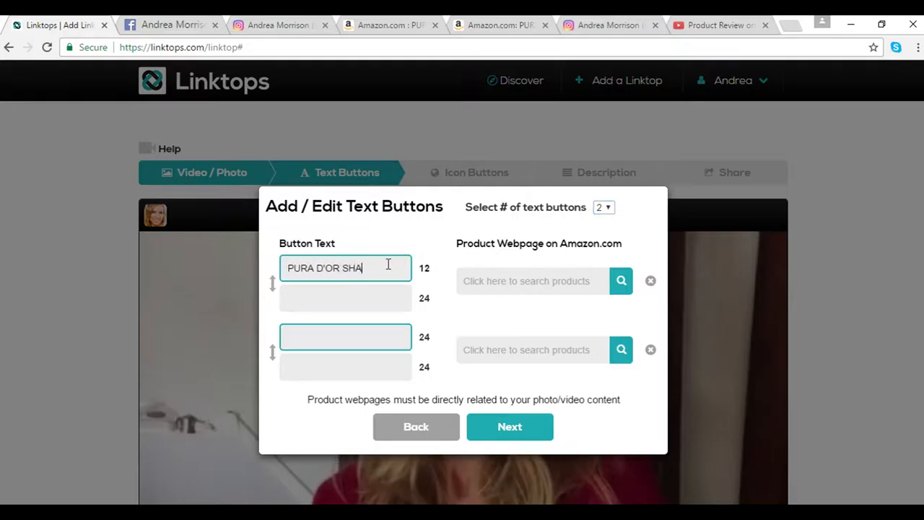
pyautogui.write('MPOO')
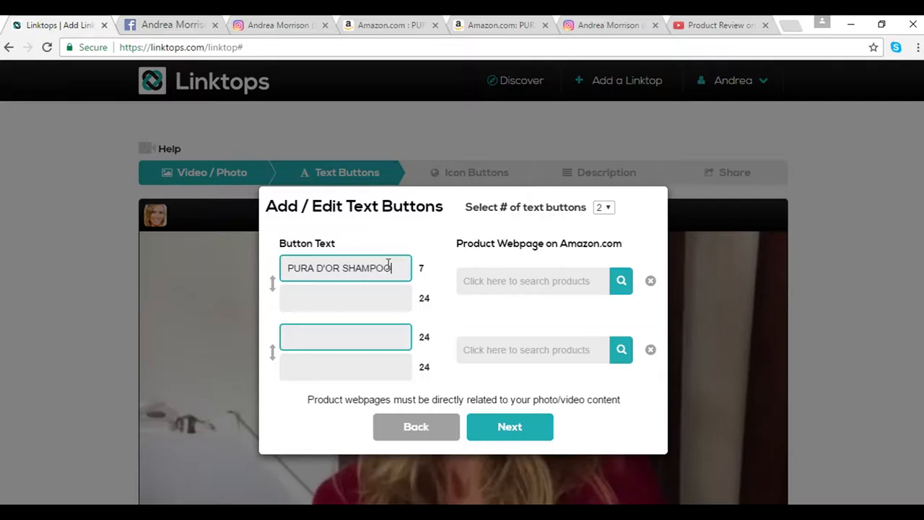
pyautogui.click(345, 336)
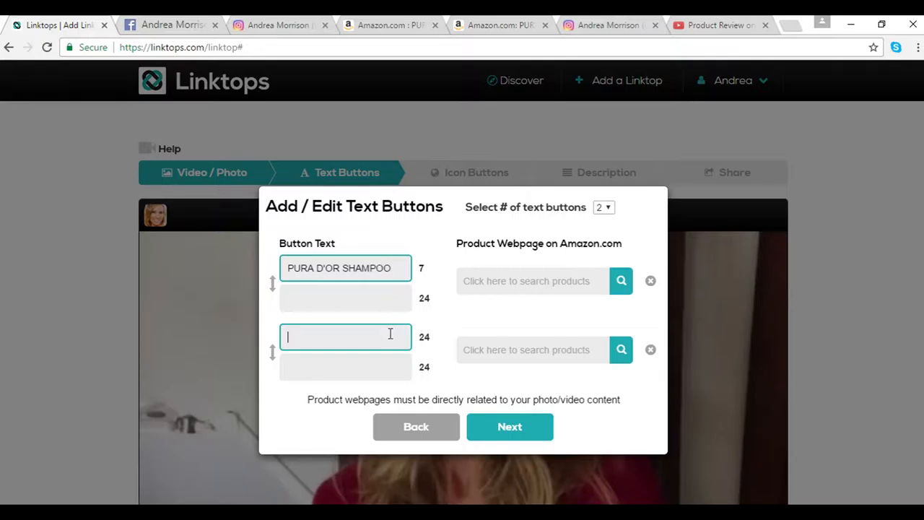
pyautogui.write("PURA D'OR COND")
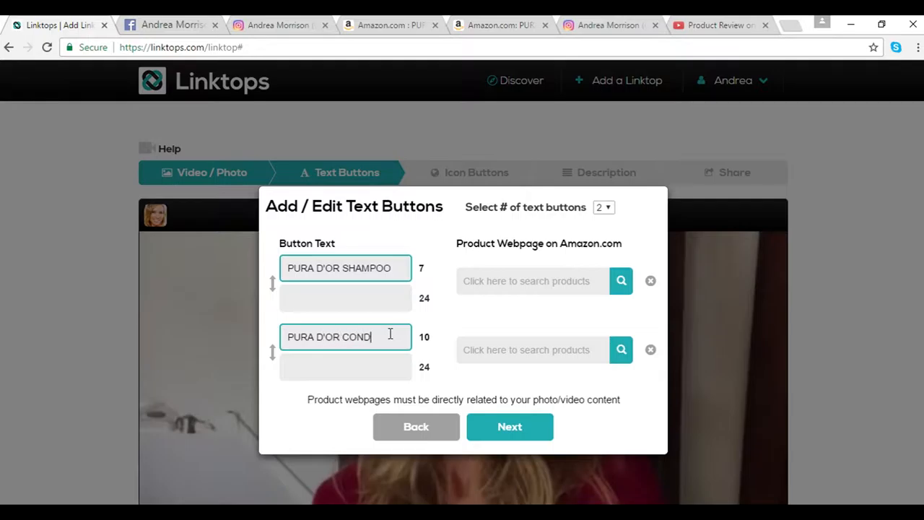
pyautogui.write('ITIONER')
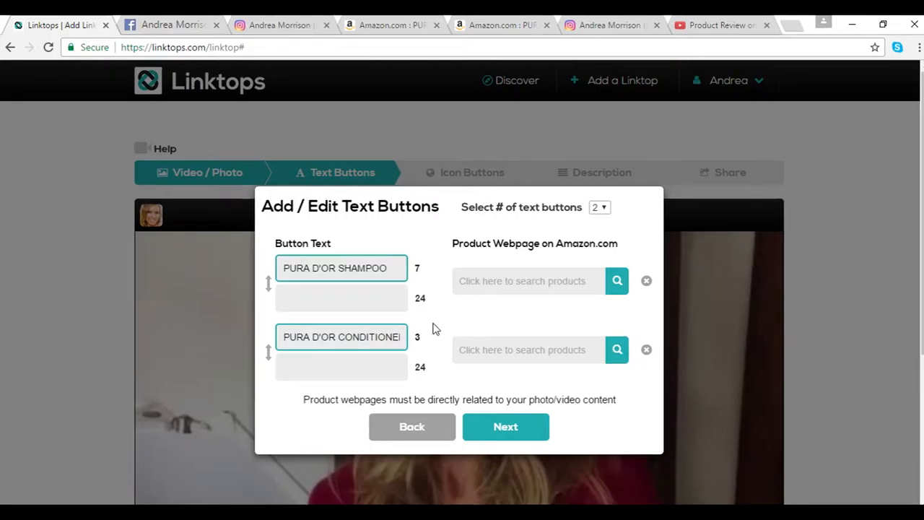
pyautogui.moveTo(535, 258)
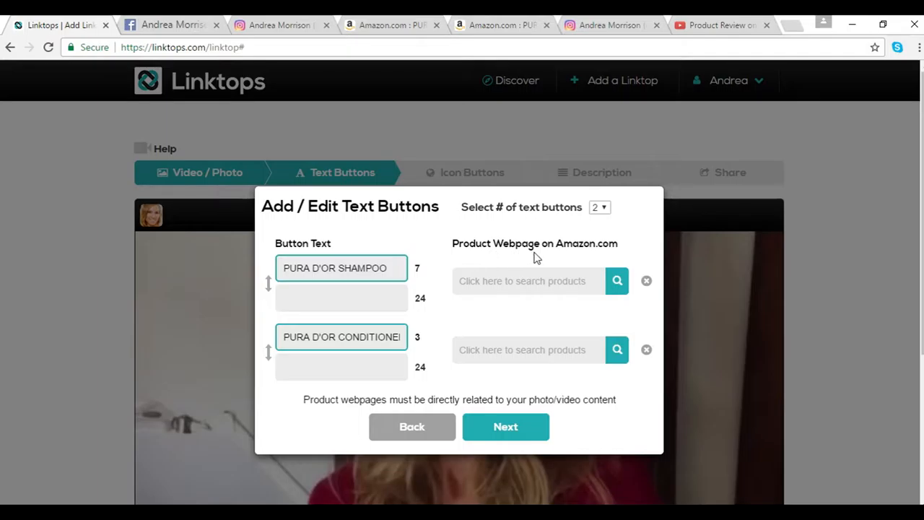
pyautogui.moveTo(608, 259)
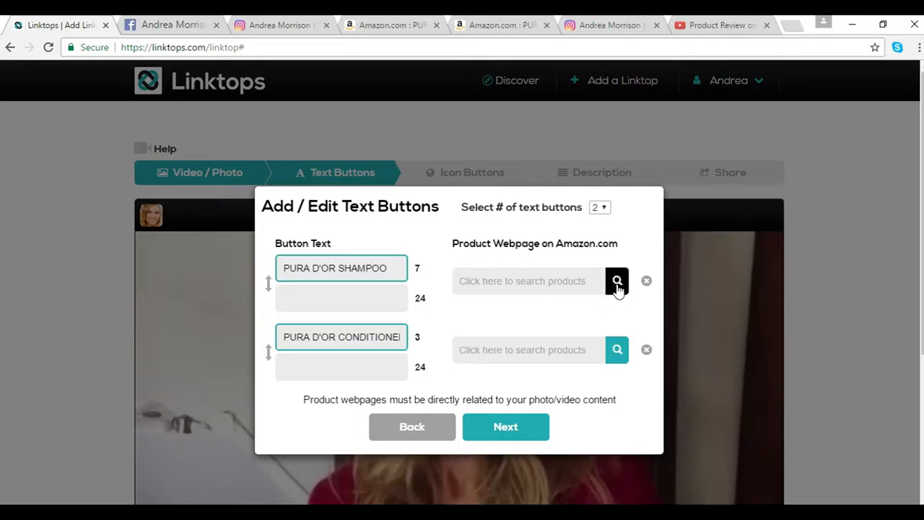
# Search Amazon for PURA DOR SHAMPOO with the category set to All
pyautogui.click(616, 281)
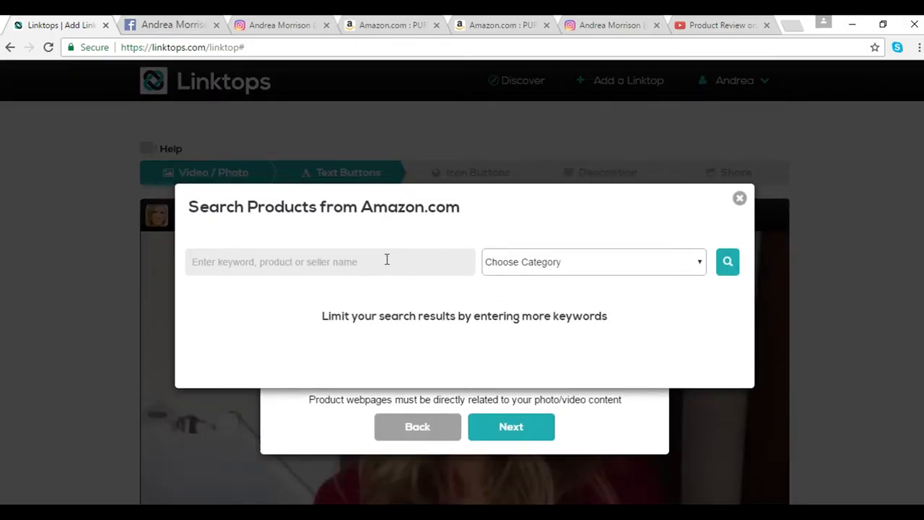
pyautogui.write('PUR')
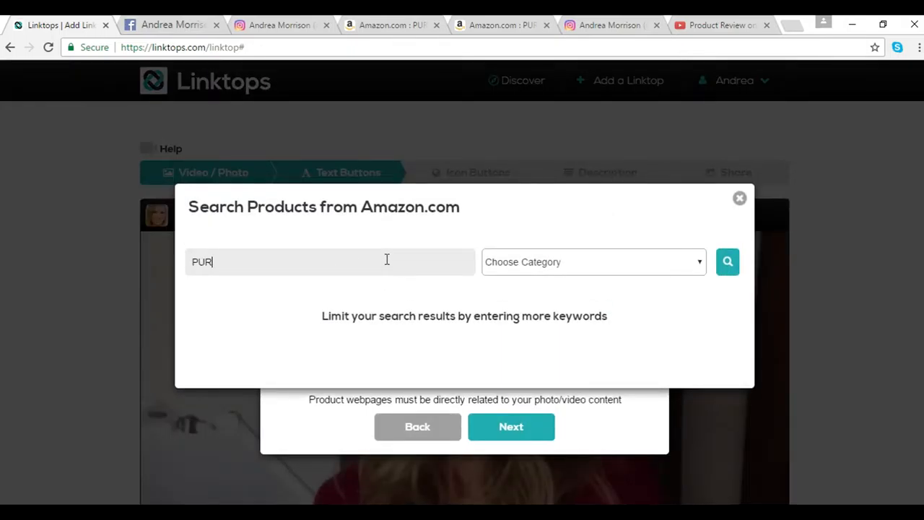
pyautogui.write('A DOR')
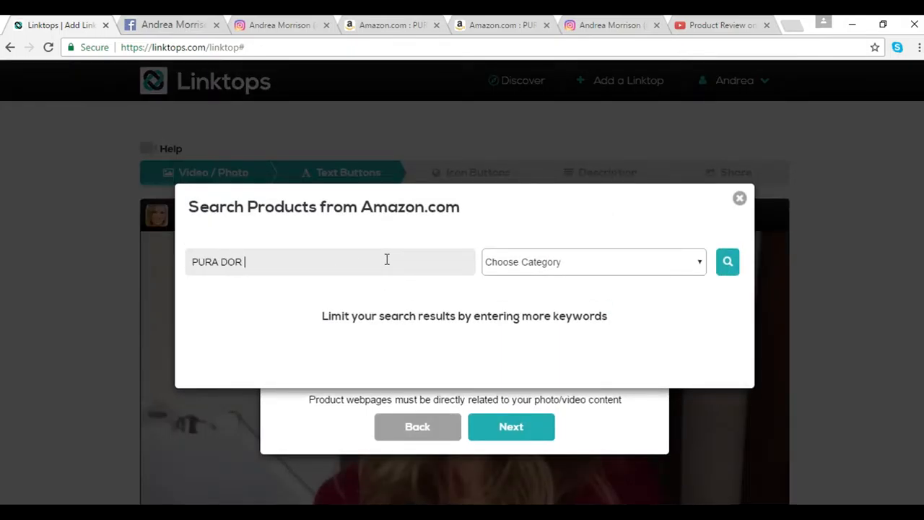
pyautogui.write('SHAMPOO')
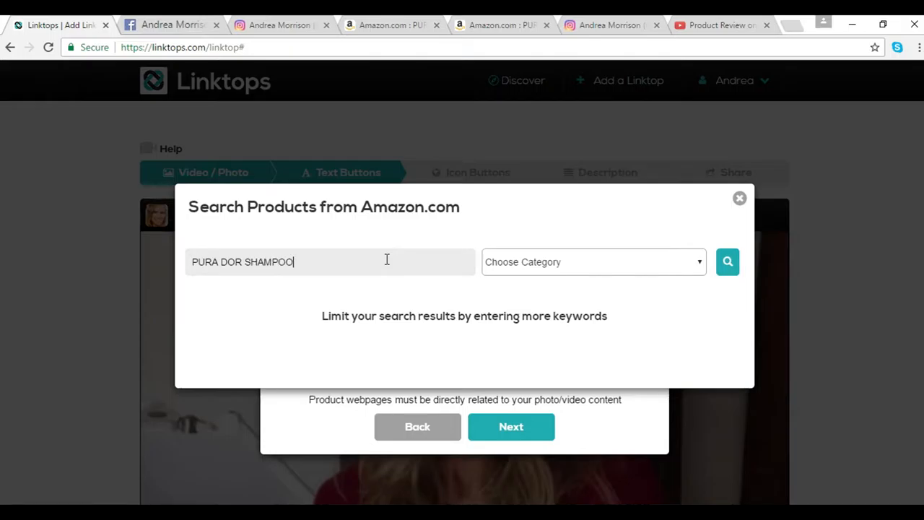
pyautogui.moveTo(588, 270)
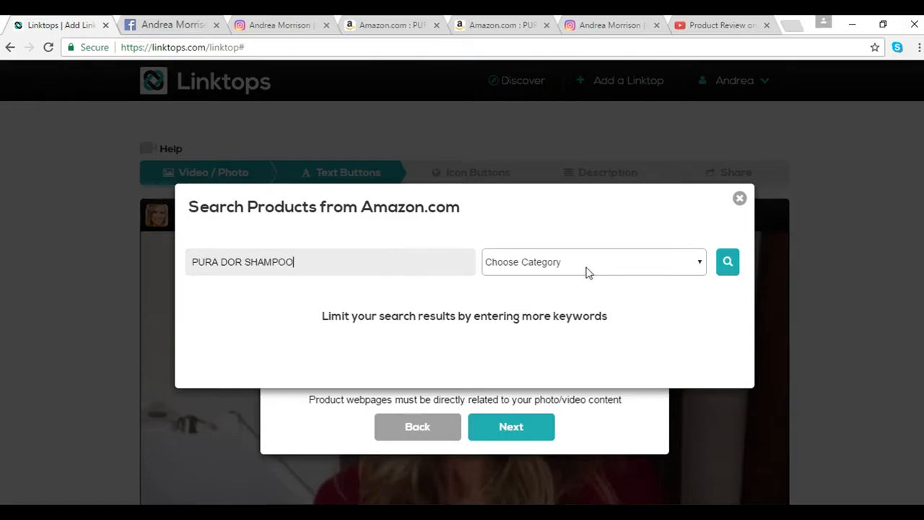
pyautogui.click(593, 262)
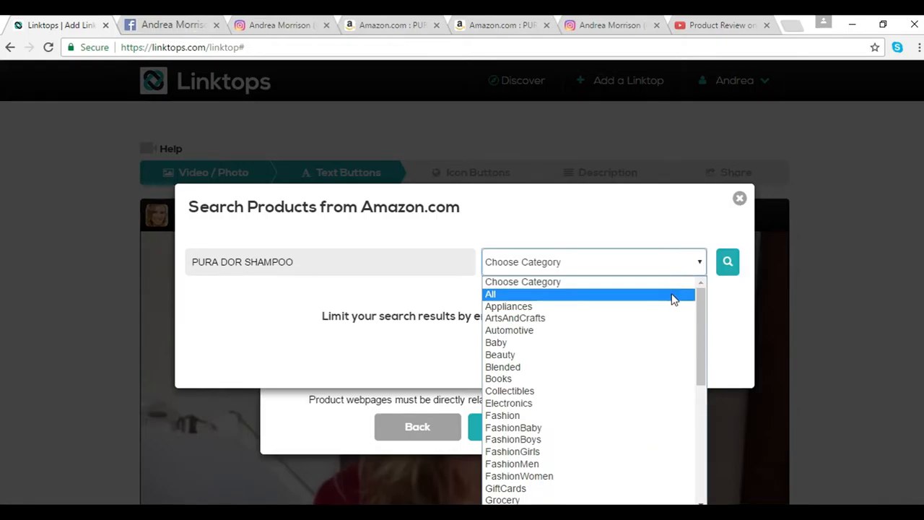
pyautogui.click(490, 293)
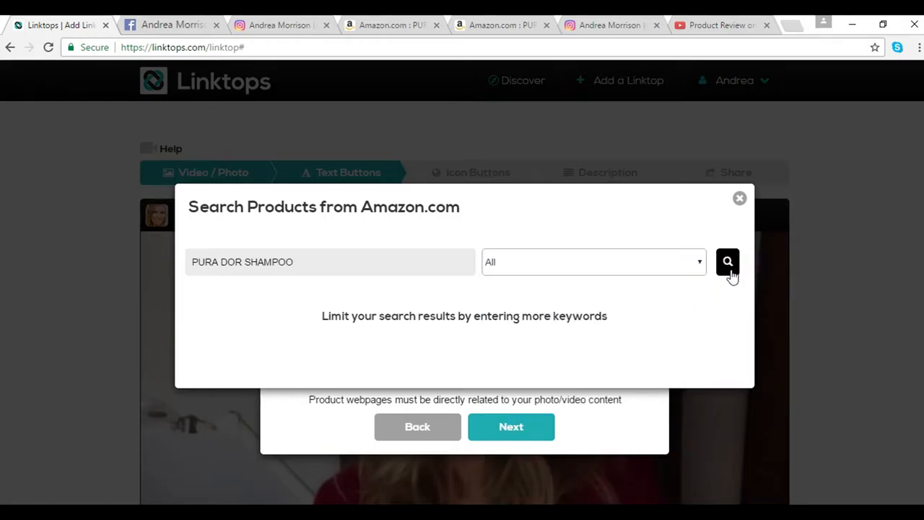
pyautogui.click(727, 261)
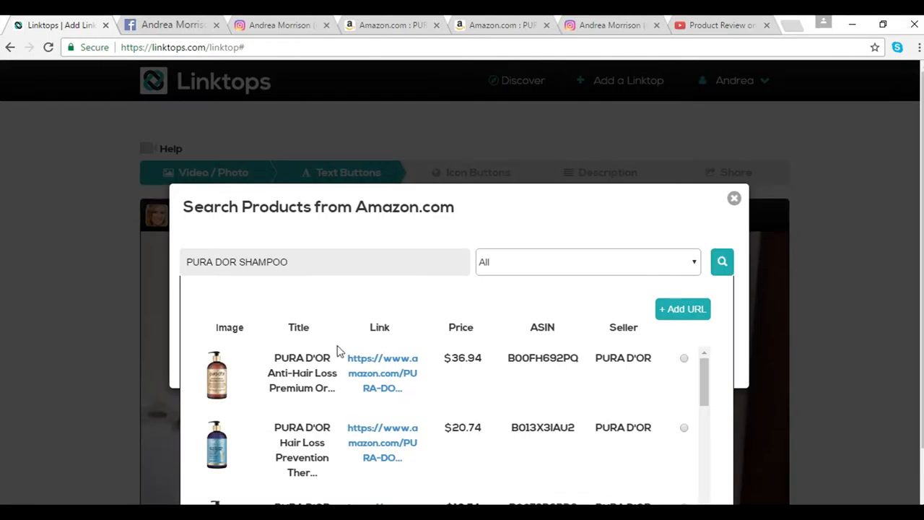
pyautogui.moveTo(298, 442)
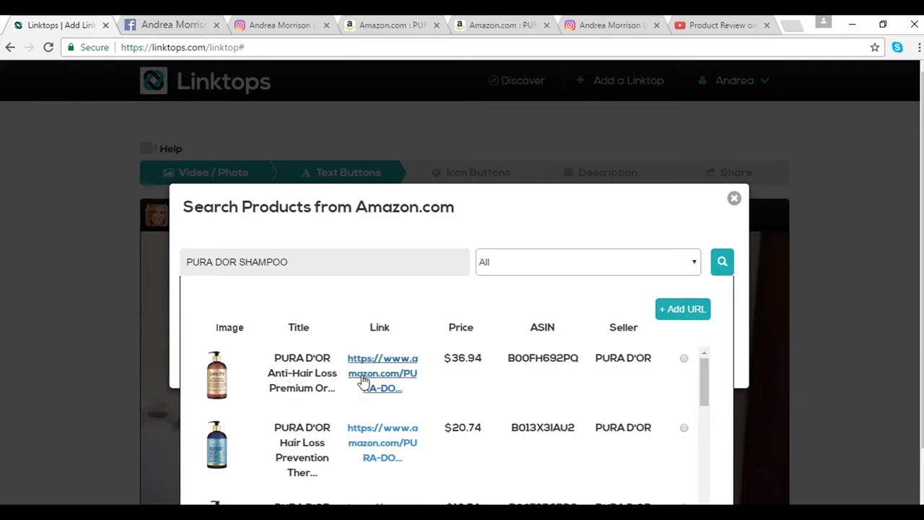
# Preview the first shampoo result on Amazon, then select it as the shampoo button's link
pyautogui.click(382, 373)
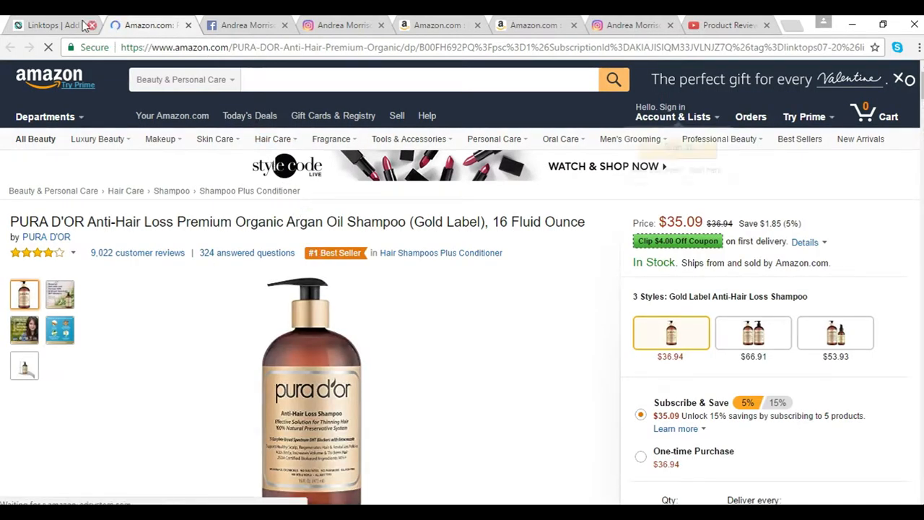
pyautogui.click(50, 21)
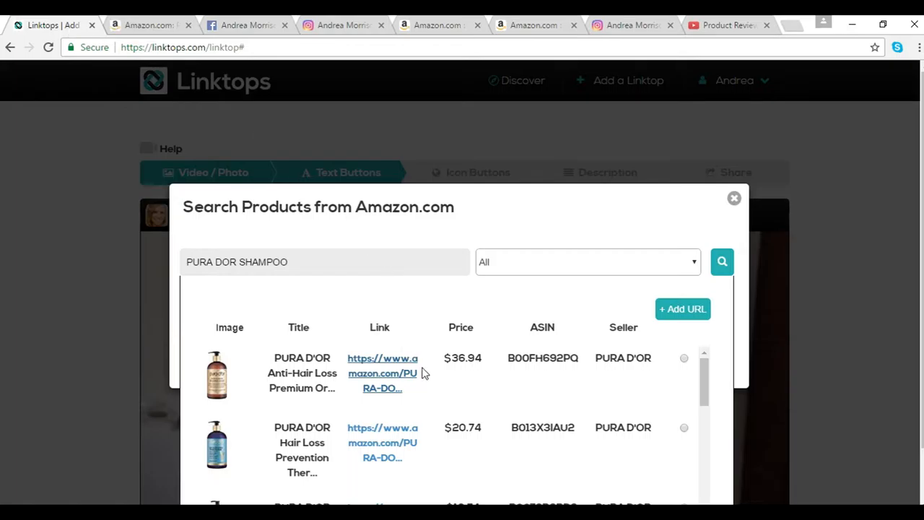
pyautogui.moveTo(684, 369)
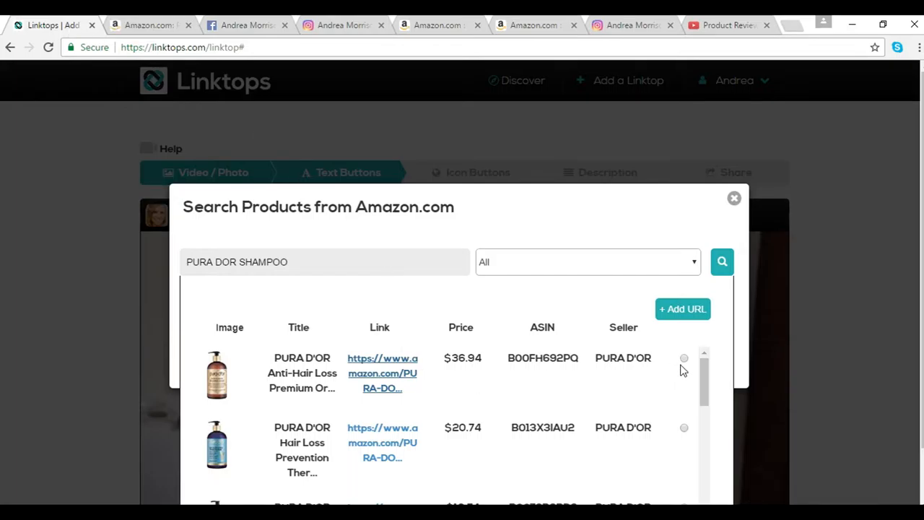
pyautogui.moveTo(686, 364)
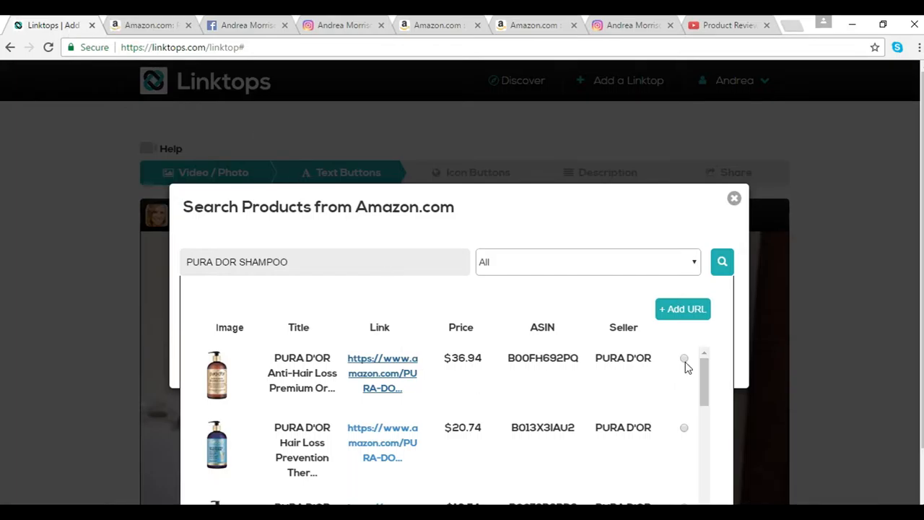
pyautogui.click(684, 358)
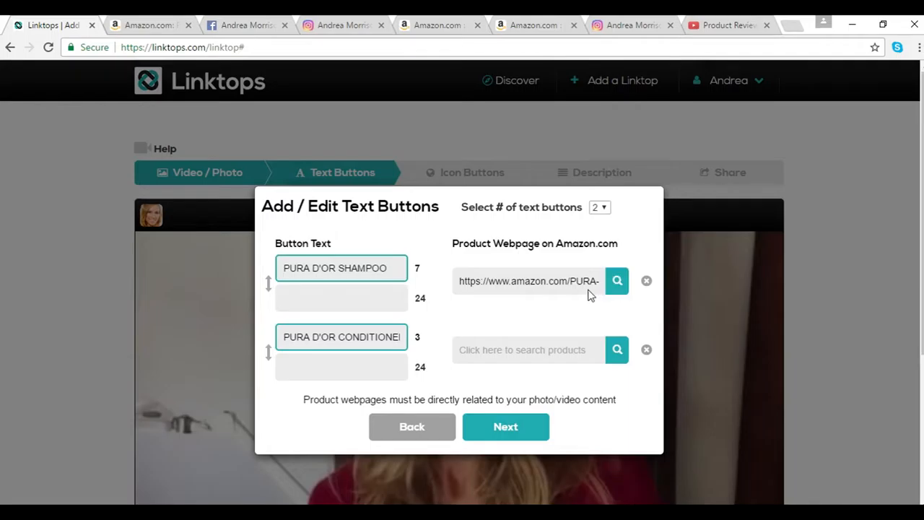
pyautogui.moveTo(535, 340)
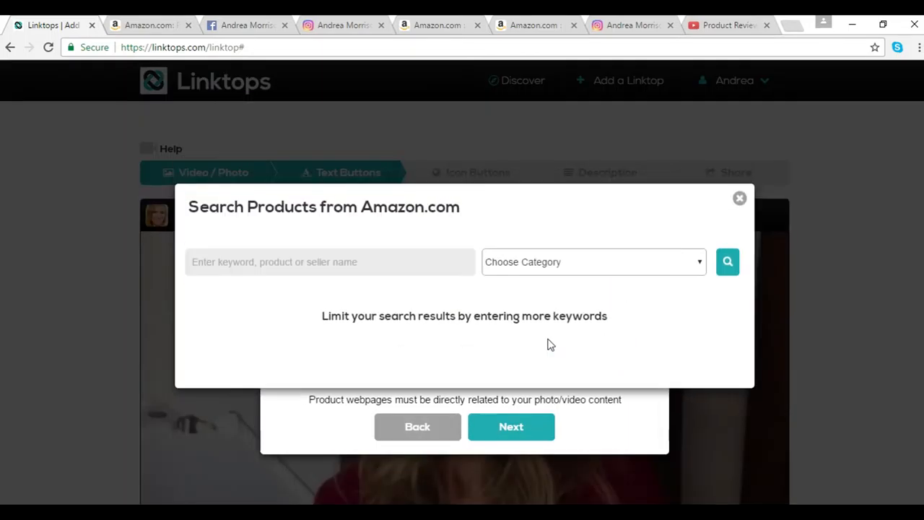
# Search PURA DOR CONDITIONER in All categories, link a result to the second button, and continue
pyautogui.write('PURA')
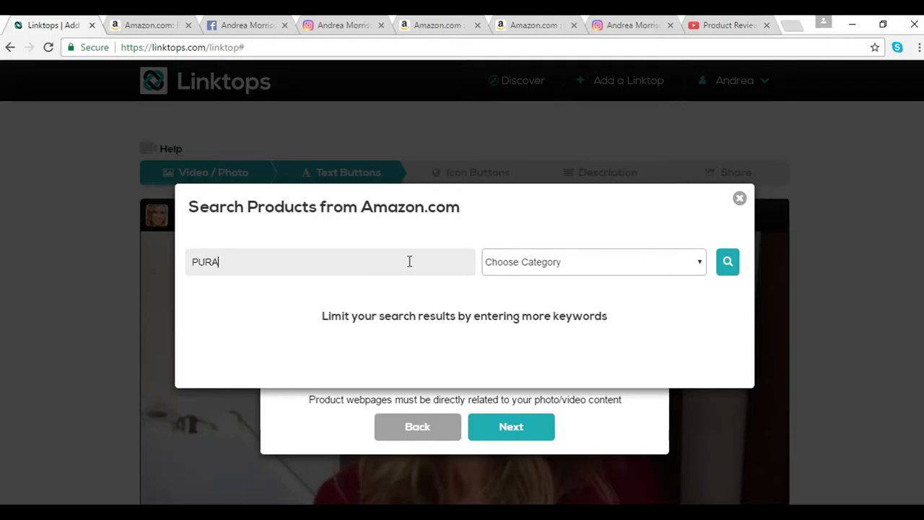
pyautogui.write('DOR CONDITIONER')
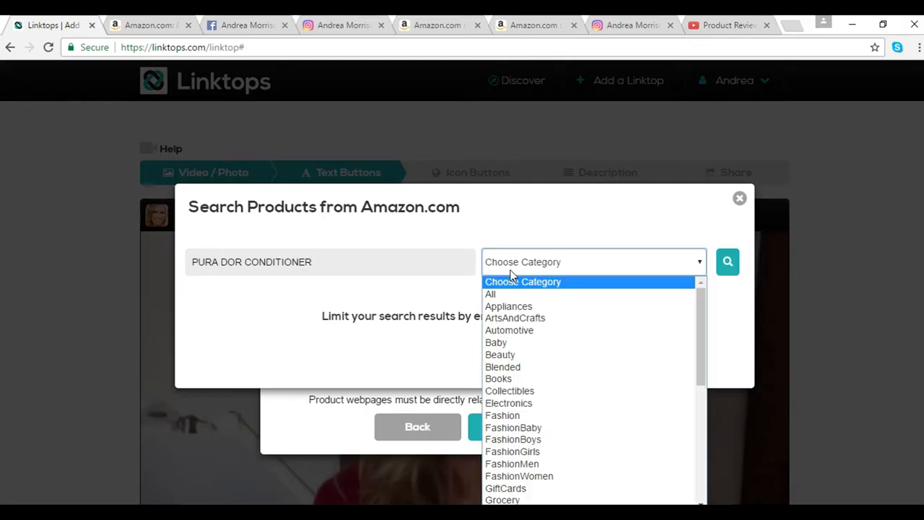
pyautogui.click(490, 294)
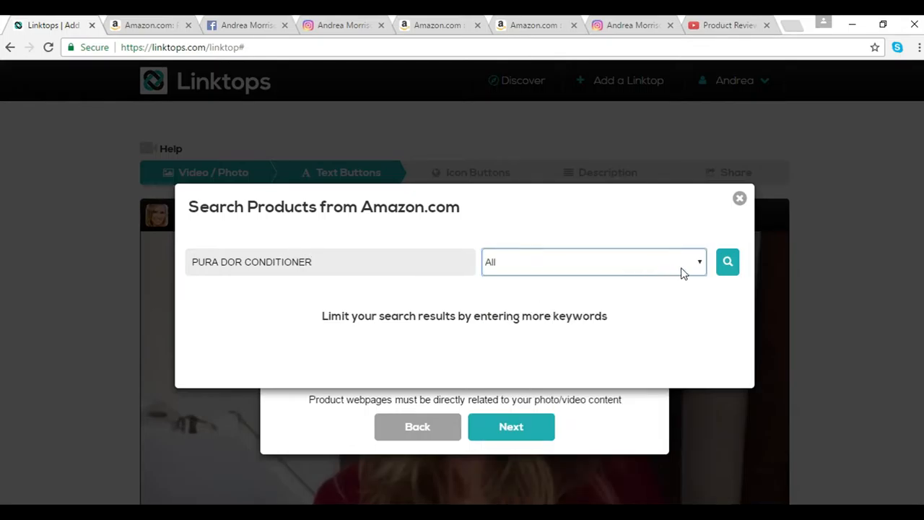
pyautogui.click(727, 262)
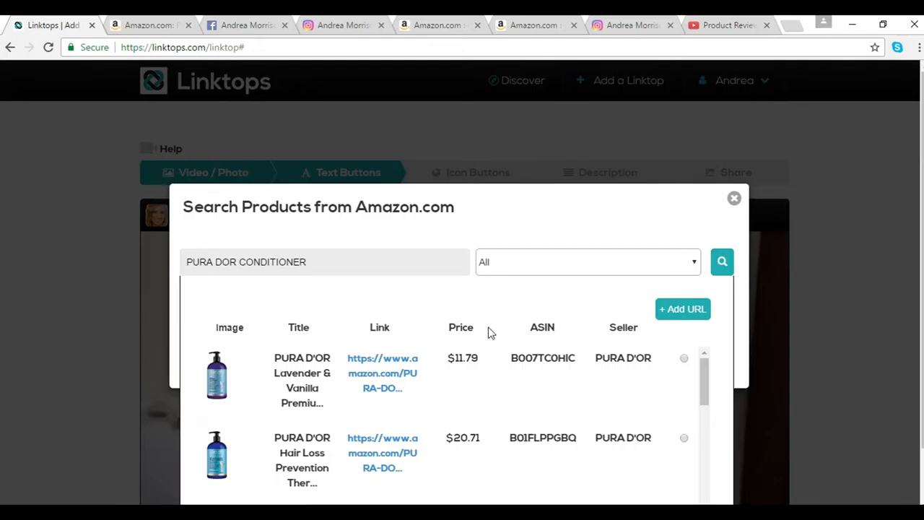
pyautogui.moveTo(498, 440)
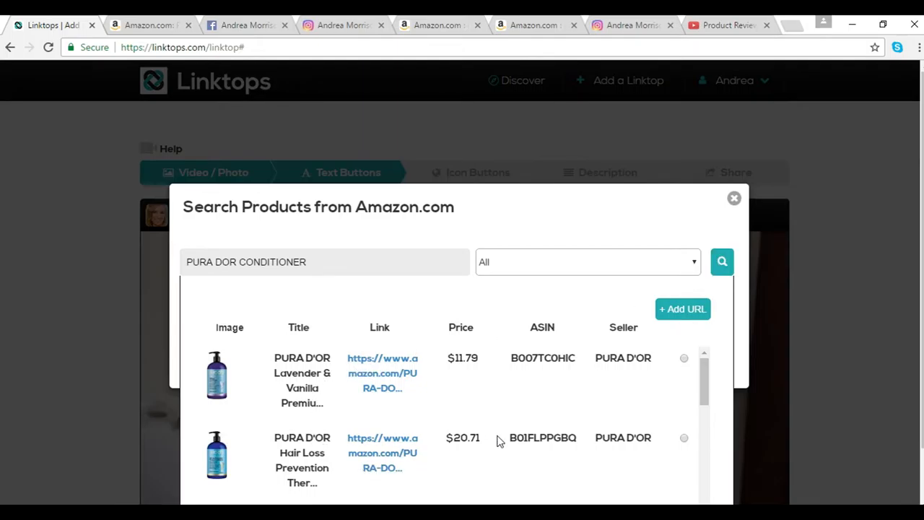
pyautogui.click(684, 438)
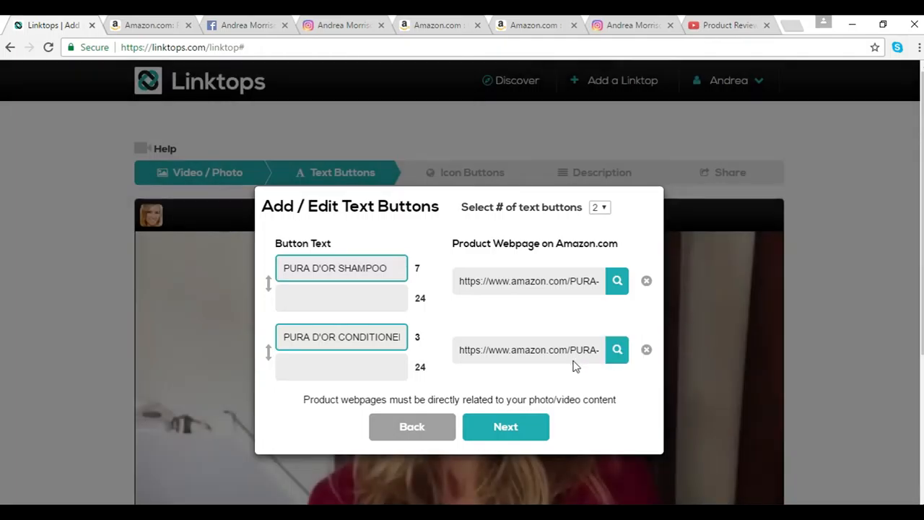
pyautogui.moveTo(506, 426)
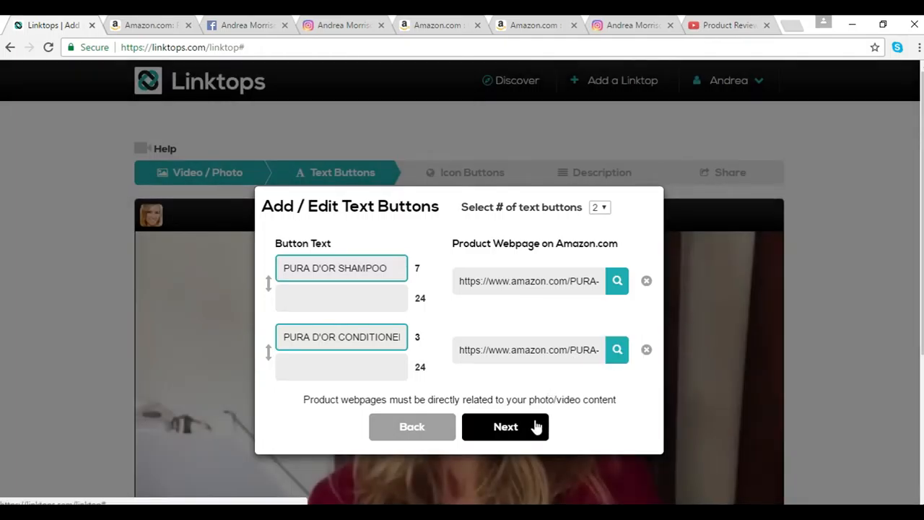
pyautogui.click(505, 427)
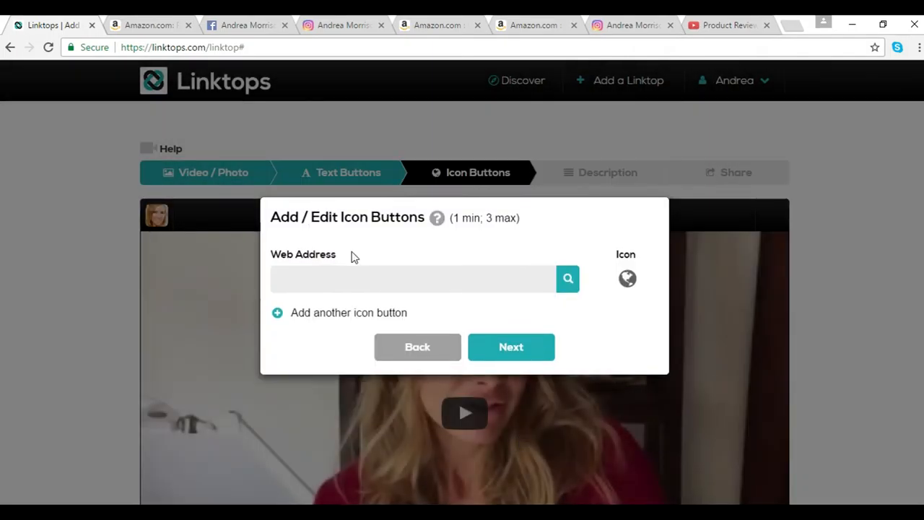
pyautogui.moveTo(335, 237)
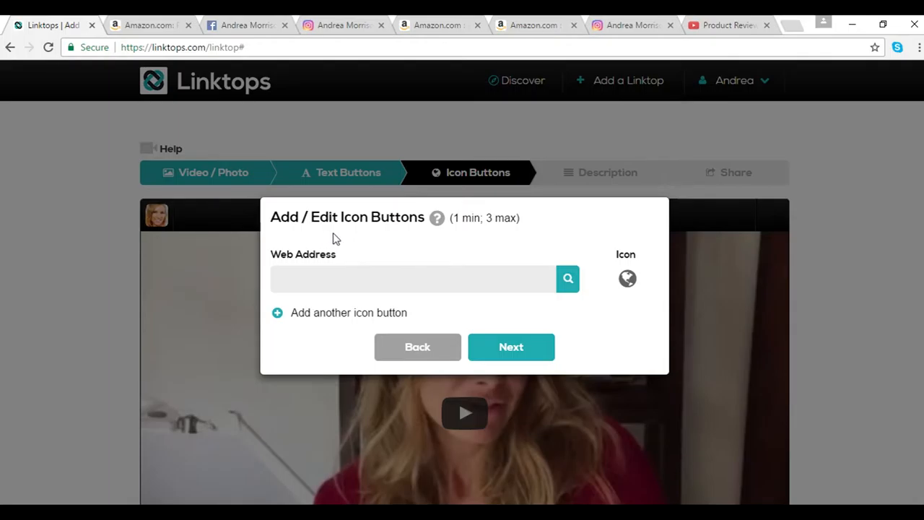
pyautogui.moveTo(552, 253)
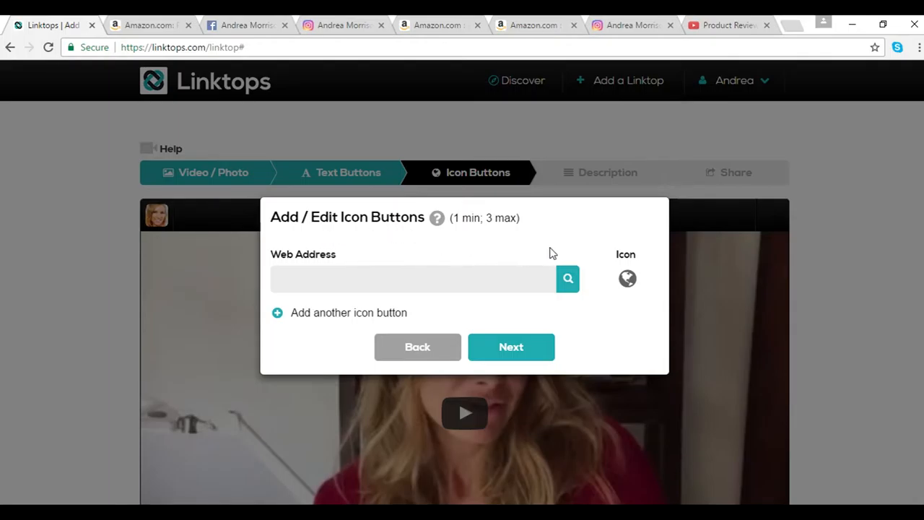
# Run an icon-button Amazon search for PURA DOR GIFT SET in All categories
pyautogui.click(568, 278)
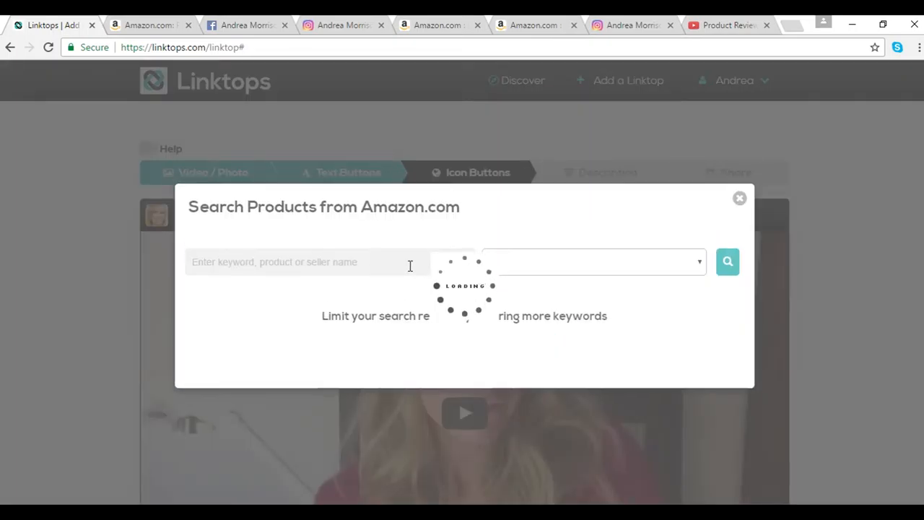
pyautogui.write('PURA DOR GIFT SET')
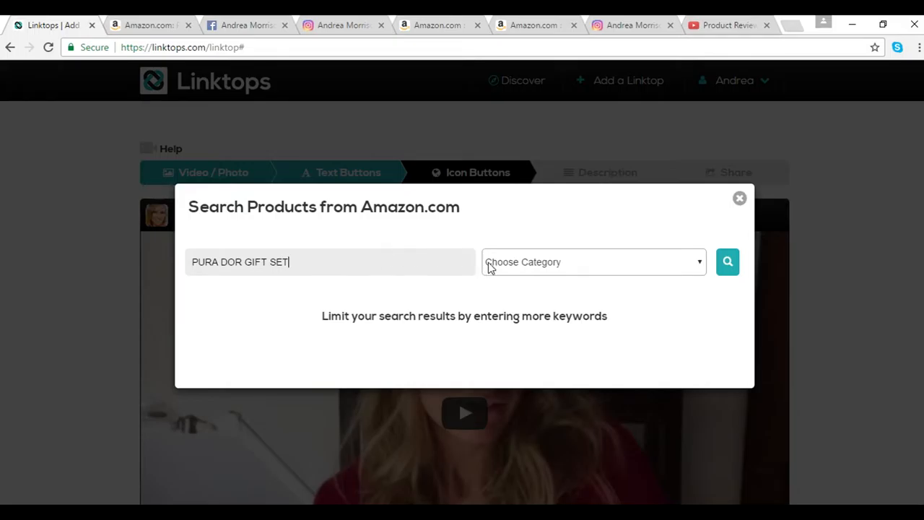
pyautogui.click(593, 262)
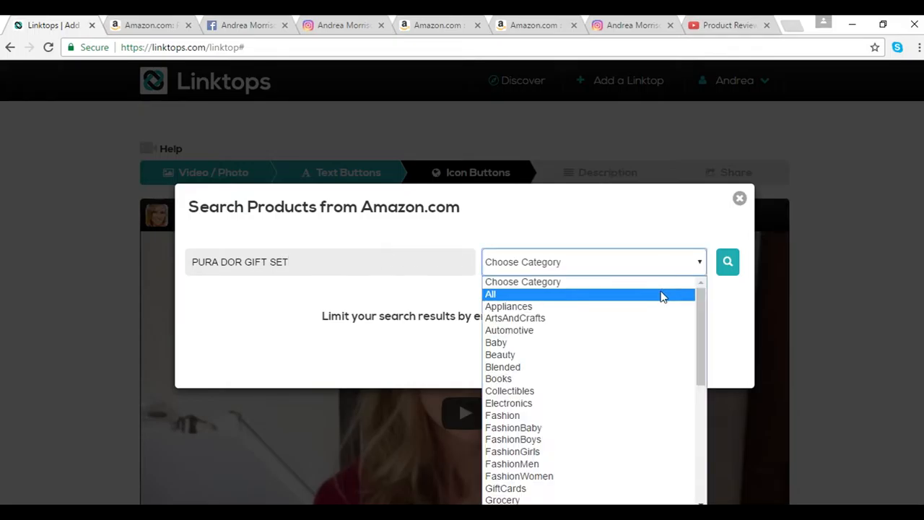
pyautogui.click(491, 294)
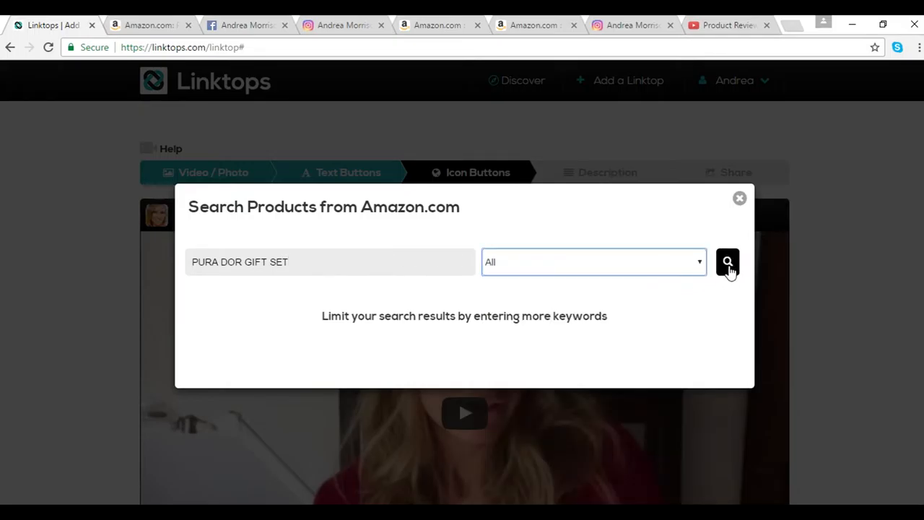
pyautogui.click(727, 261)
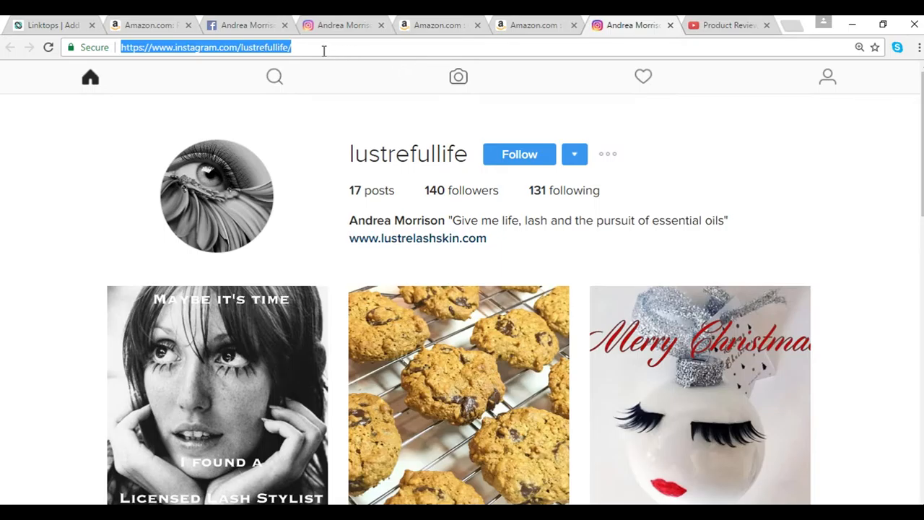
pyautogui.moveTo(332, 104)
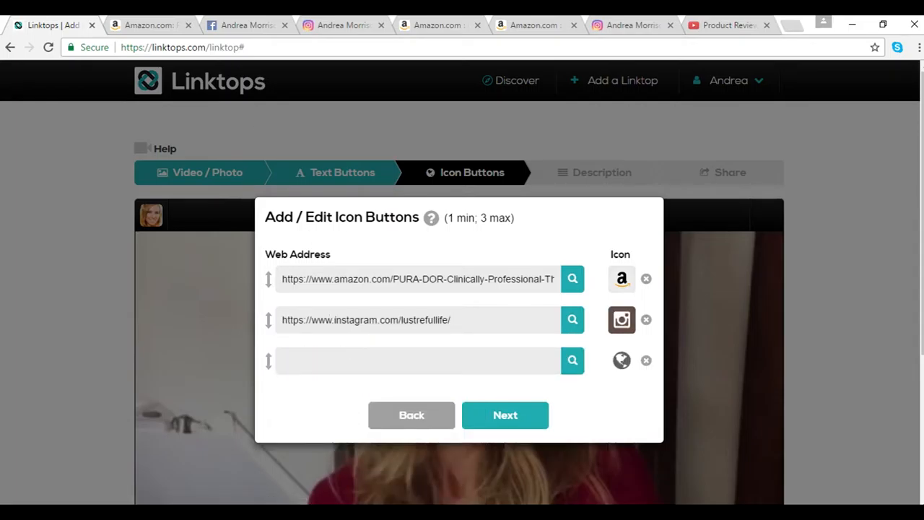
# Copy the Facebook profile URL and paste it into the third icon-button Web Address
pyautogui.click(249, 25)
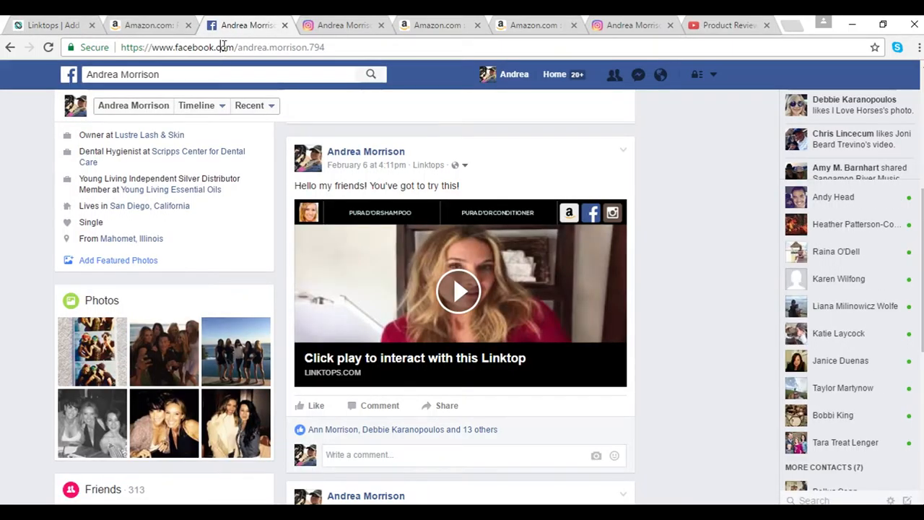
pyautogui.click(224, 47)
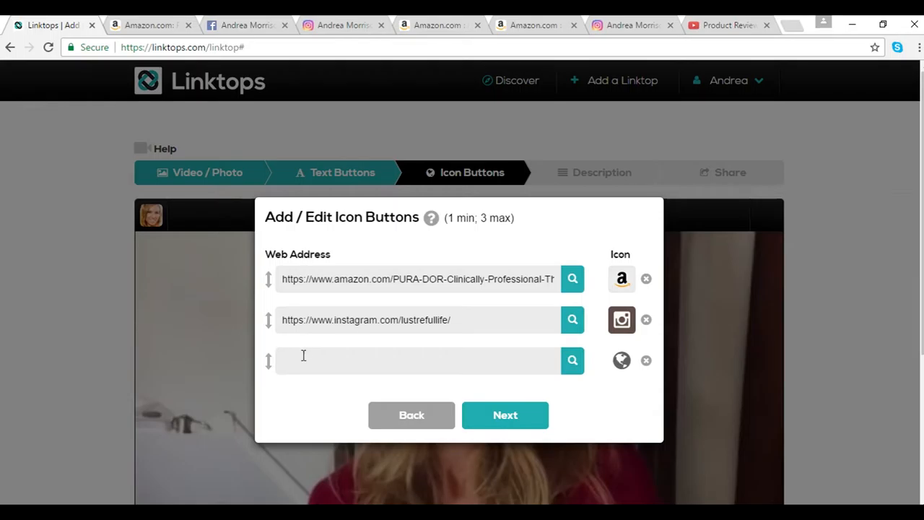
pyautogui.rightClick(303, 357)
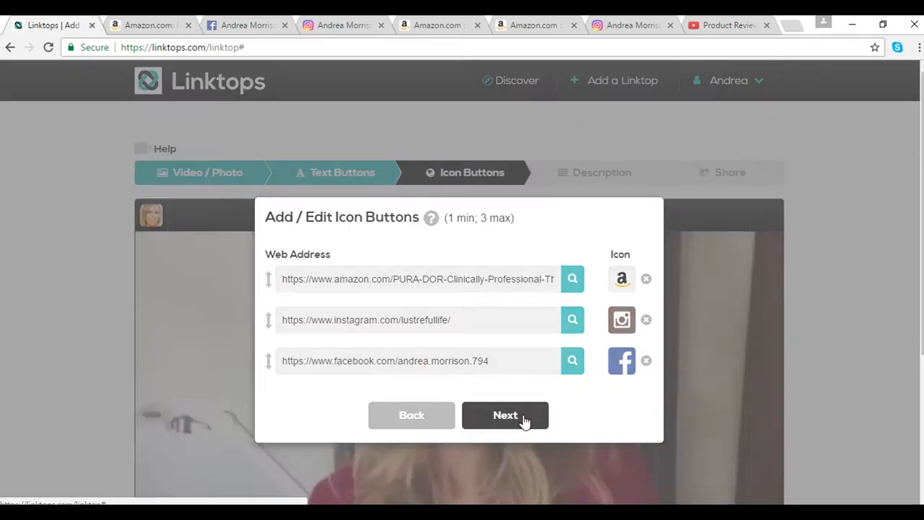
# Set category Beauty & Cosmetics, add the anti-hair-loss title and nine-months description, then continue
pyautogui.click(505, 415)
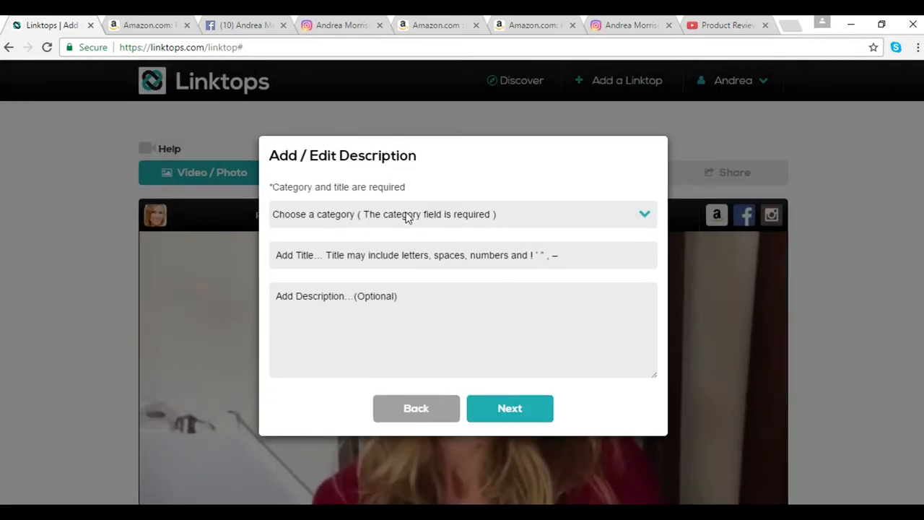
pyautogui.click(462, 214)
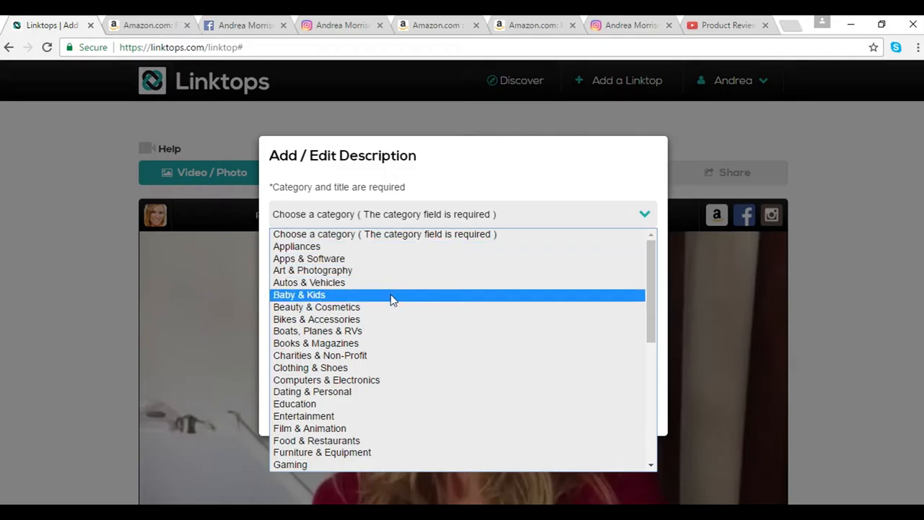
pyautogui.moveTo(393, 315)
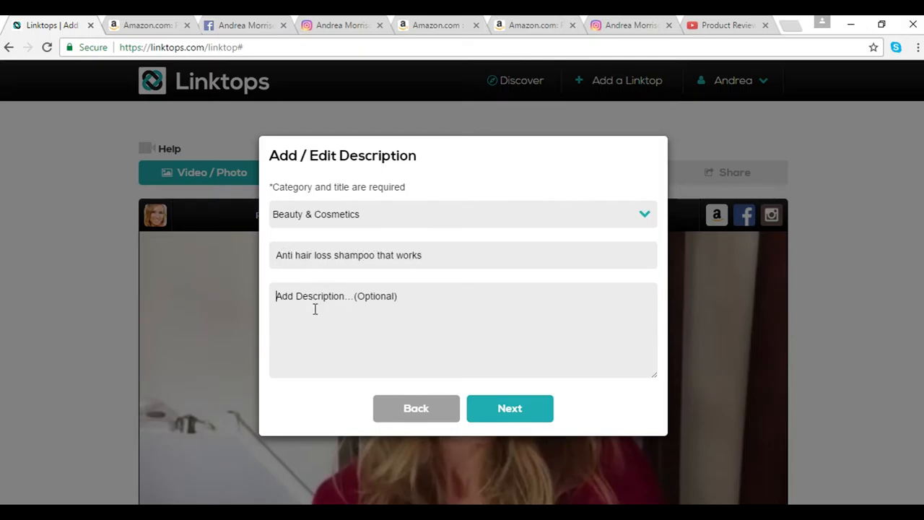
pyautogui.write("I've been using this shampoo for 9 months now, and I noticed a difference after the first use. I used")
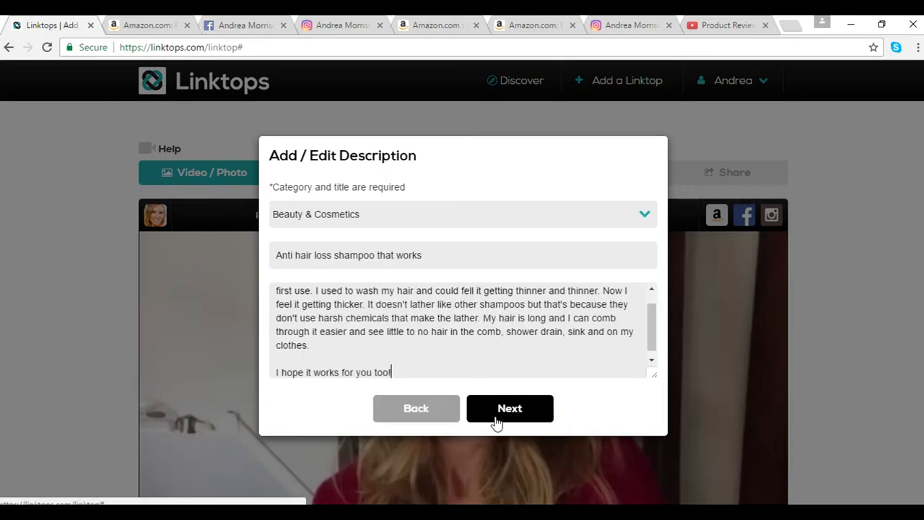
pyautogui.click(509, 408)
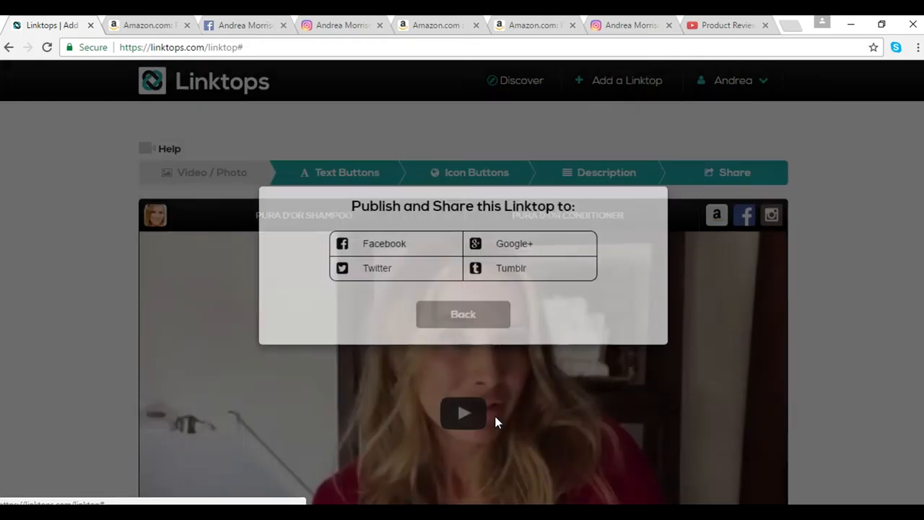
# From Publish and Share, post to Facebook with 'Hello my friends! You've got to try this!'
pyautogui.click(384, 244)
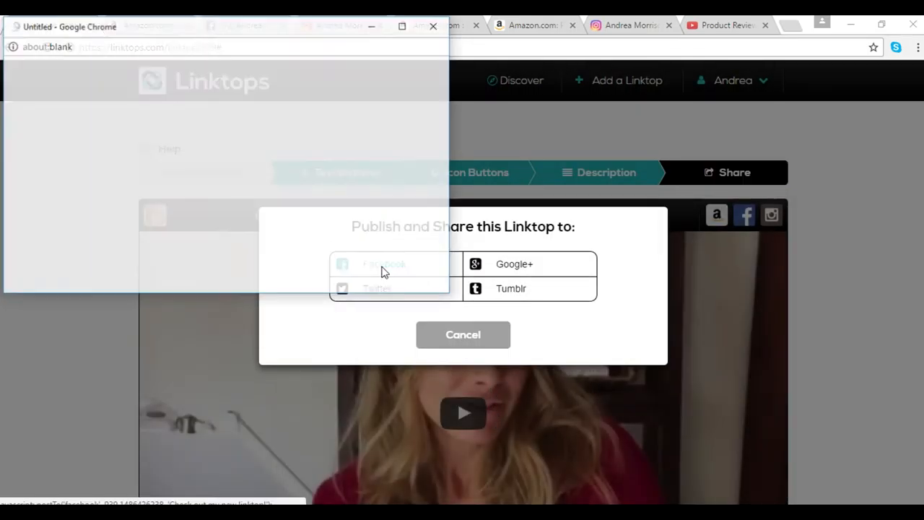
pyautogui.click(385, 264)
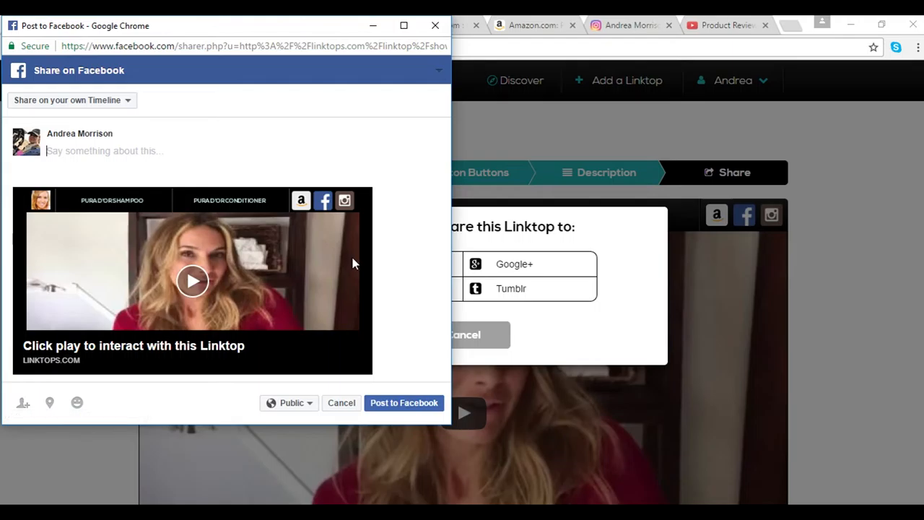
pyautogui.moveTo(242, 208)
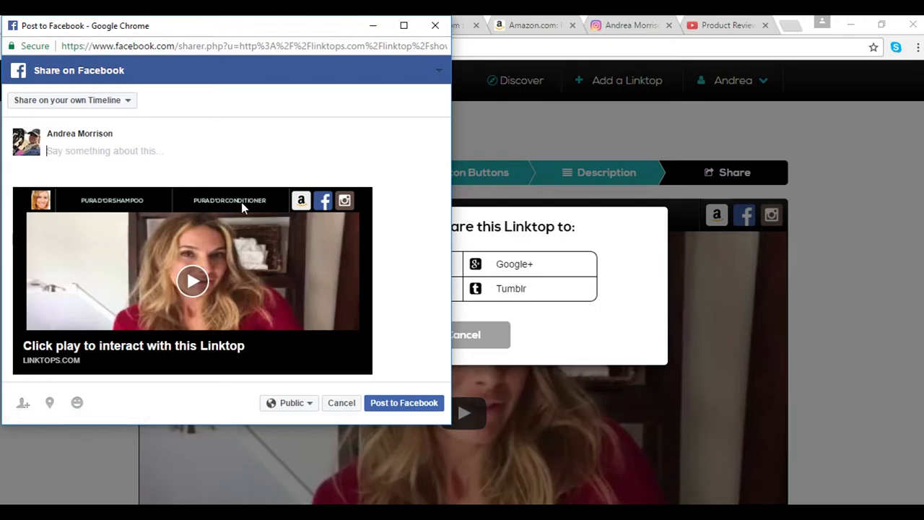
pyautogui.write('Hello my friends! You')
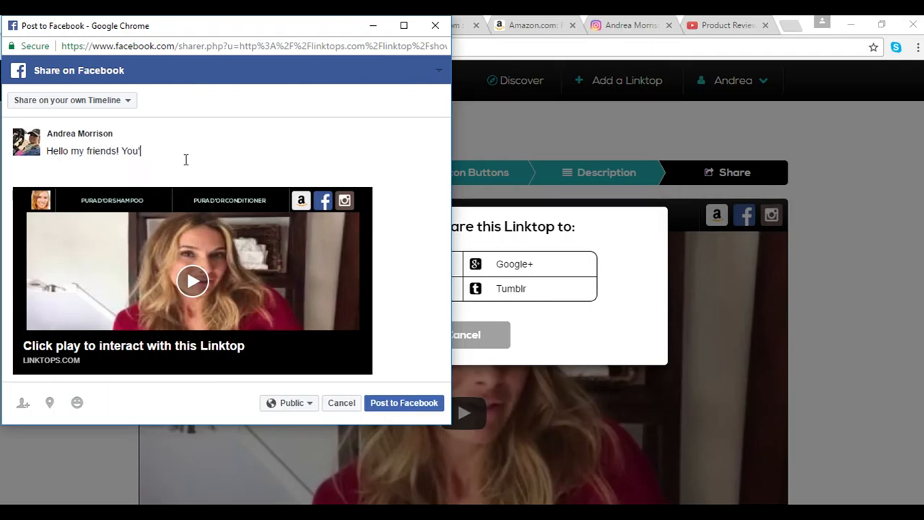
pyautogui.write("'ve got")
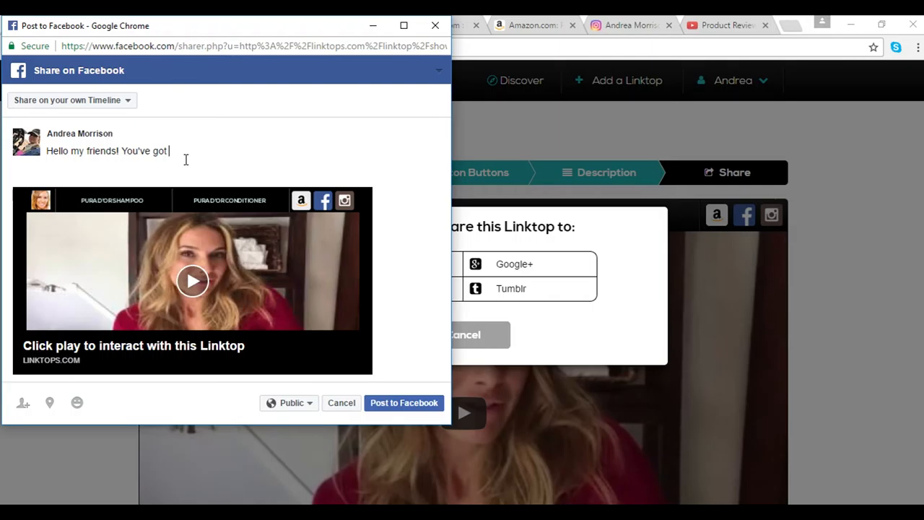
pyautogui.write('to try this!')
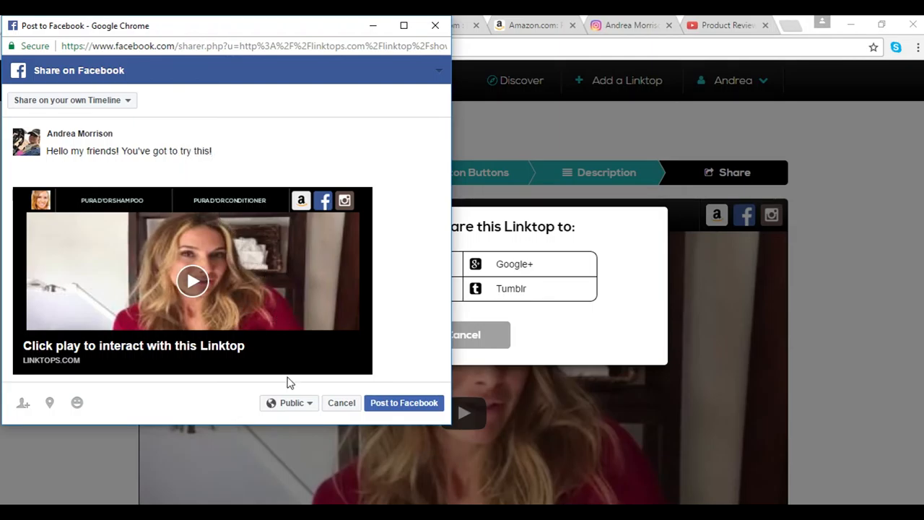
pyautogui.moveTo(307, 408)
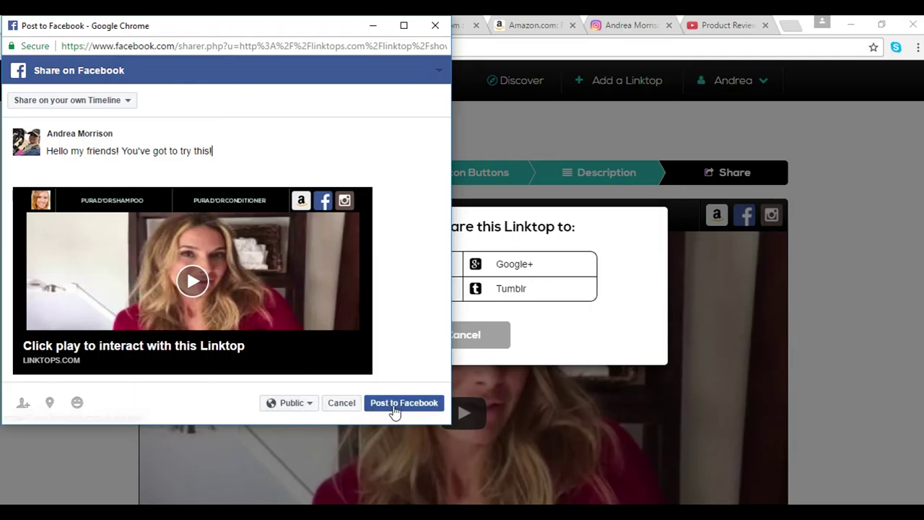
pyautogui.click(403, 402)
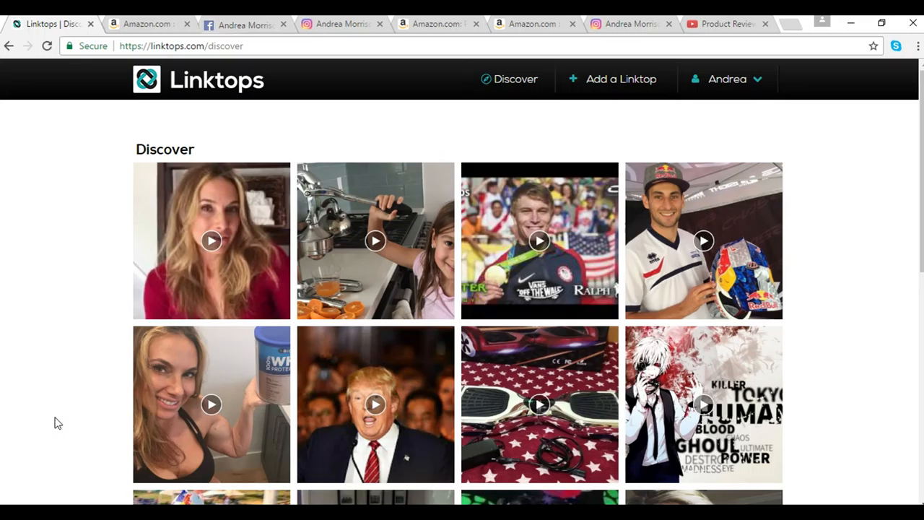
pyautogui.moveTo(186, 217)
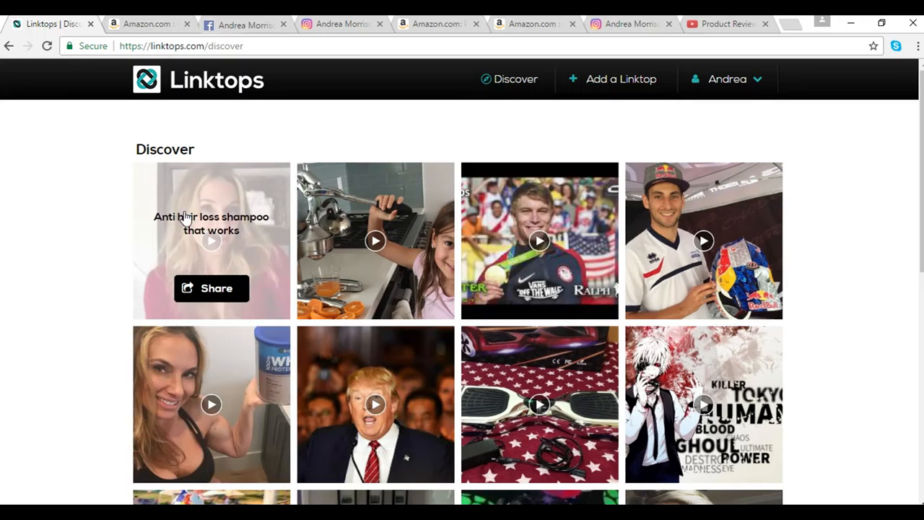
# Open the 'Anti hair loss shampoo that works' Linktop, show its share menu, and choose Embed
pyautogui.click(211, 240)
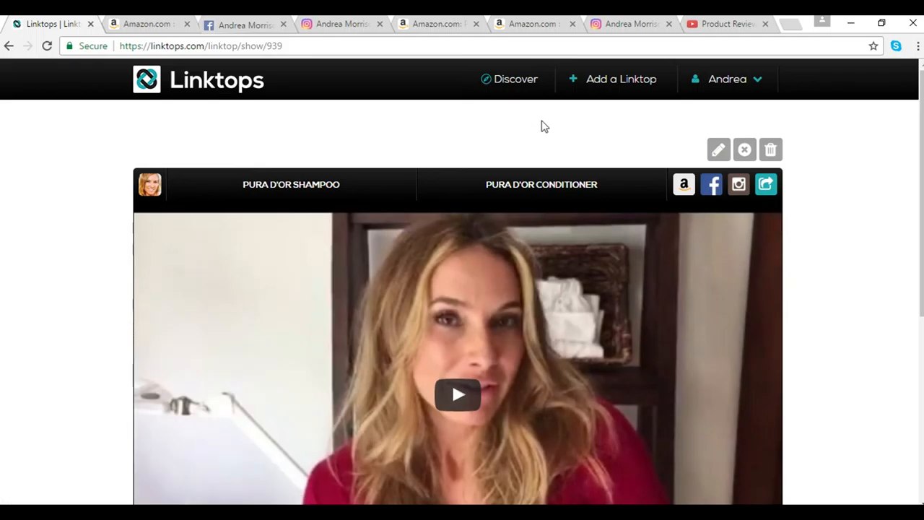
pyautogui.click(765, 184)
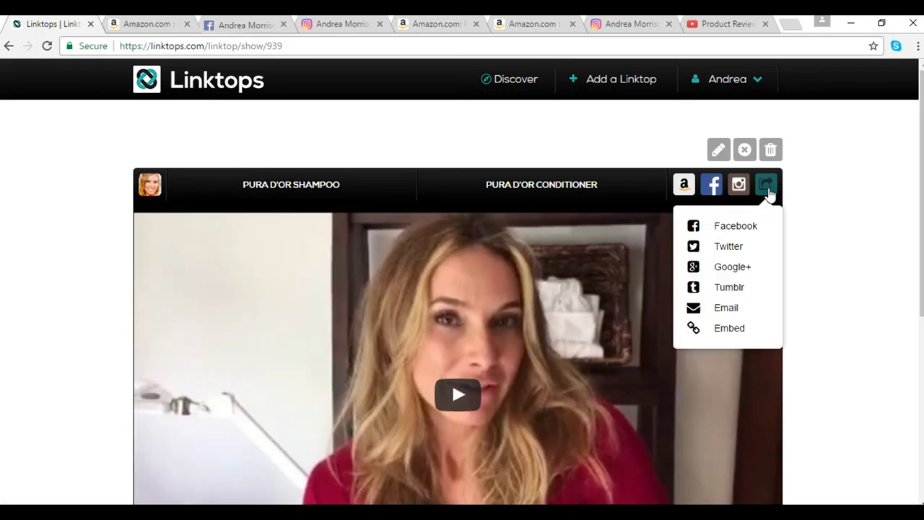
pyautogui.moveTo(754, 231)
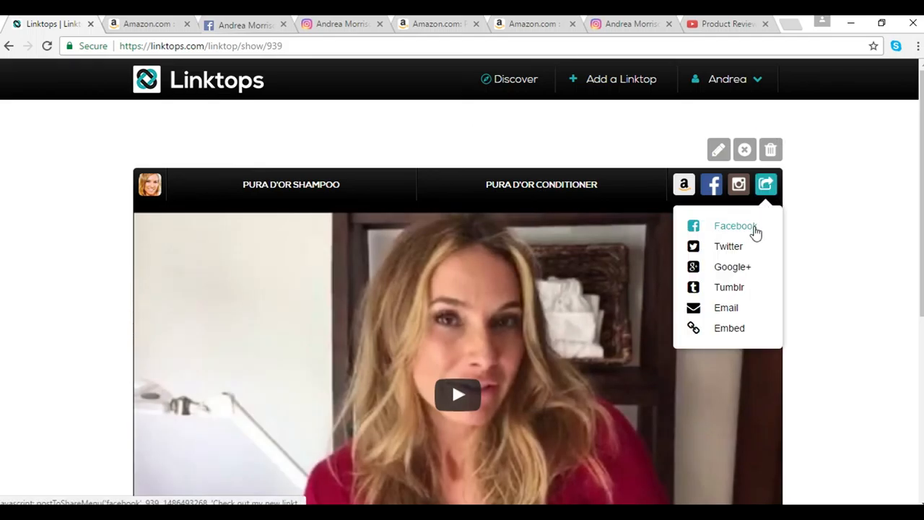
pyautogui.moveTo(741, 272)
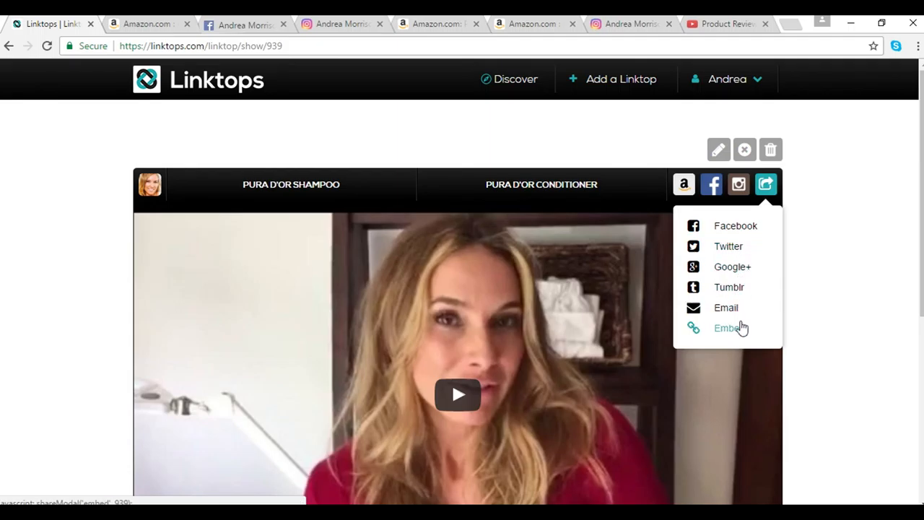
pyautogui.click(727, 328)
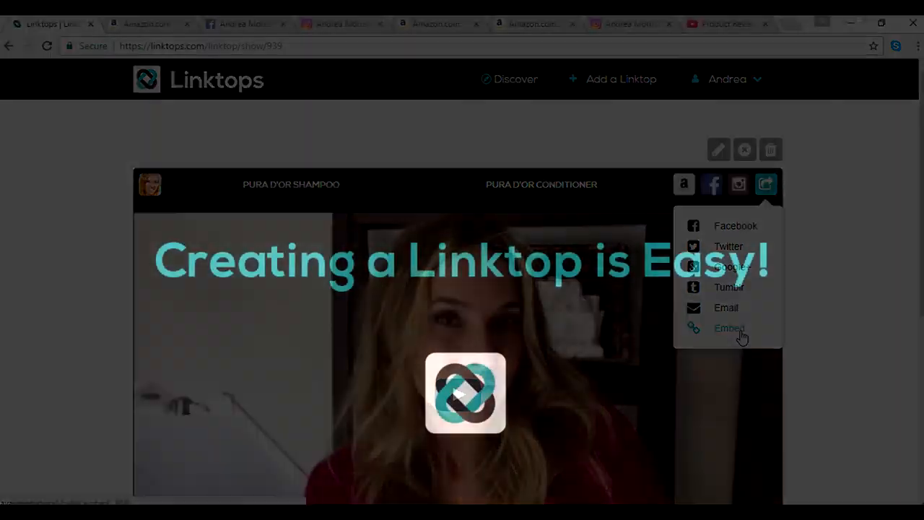